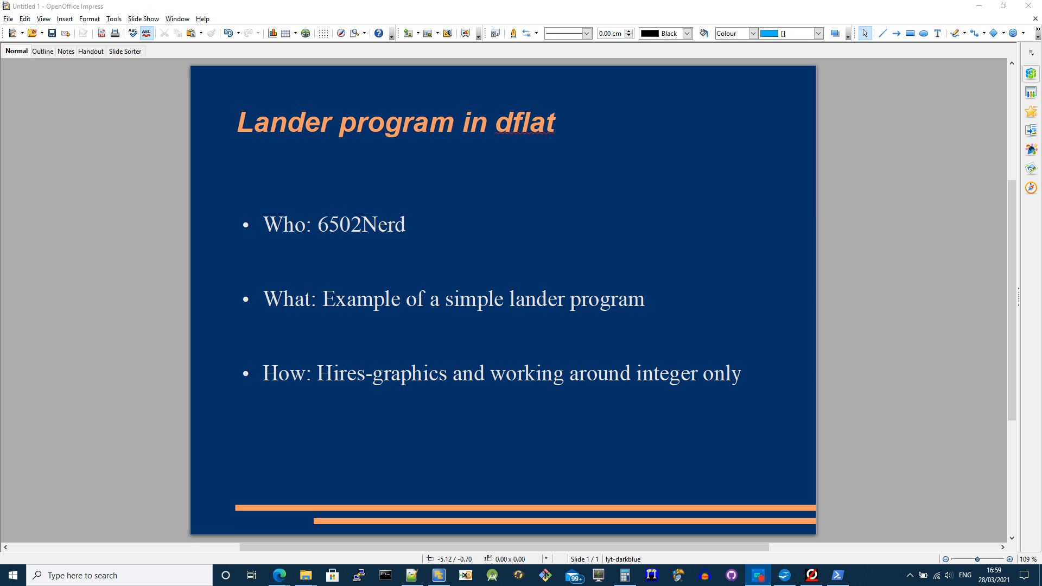
{"action": "mouse_move", "coordinate": [131, 348]}
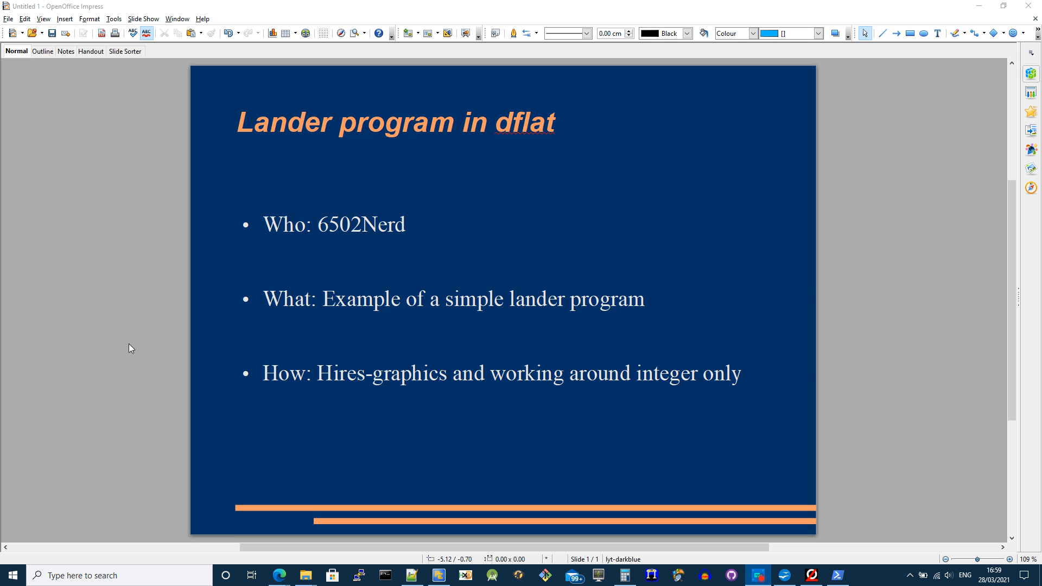
In Oricutron, tload "t.lander.tap" and run start() to show the bordered game screen.
{"action": "left_click", "coordinate": [811, 575]}
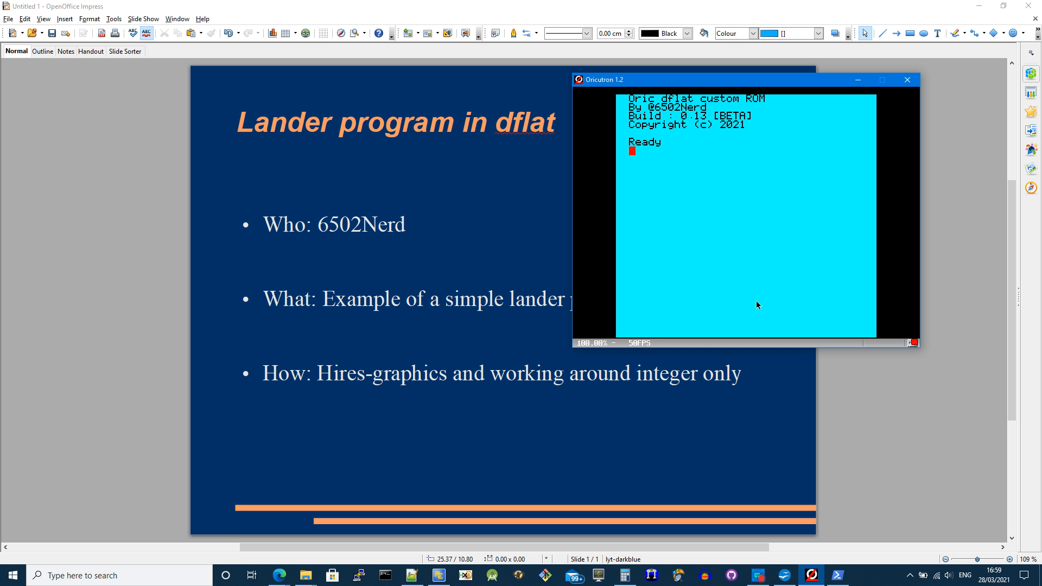
{"action": "type", "text": "tload \"t"}
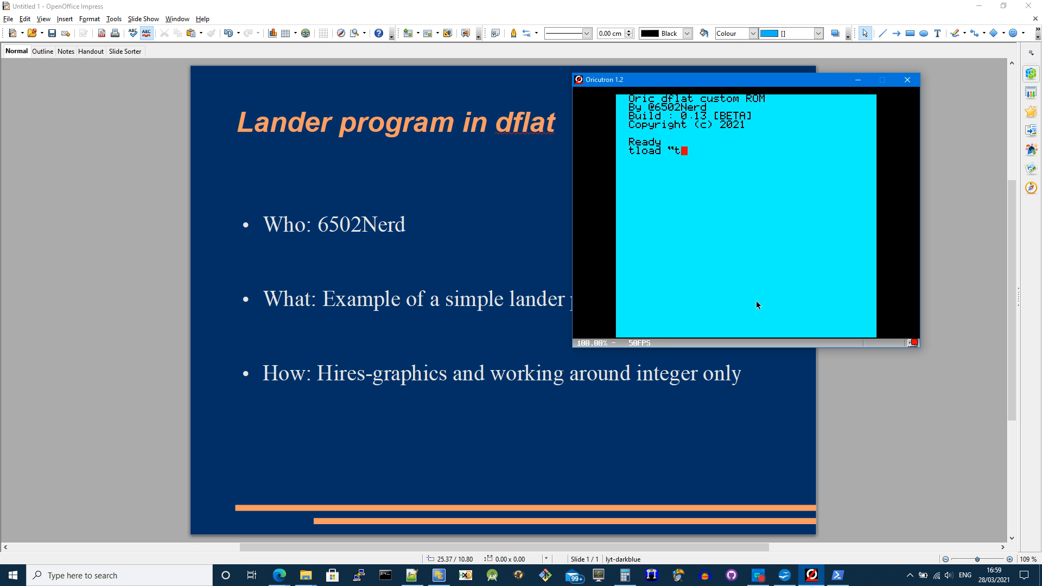
{"action": "type", "text": ".la"}
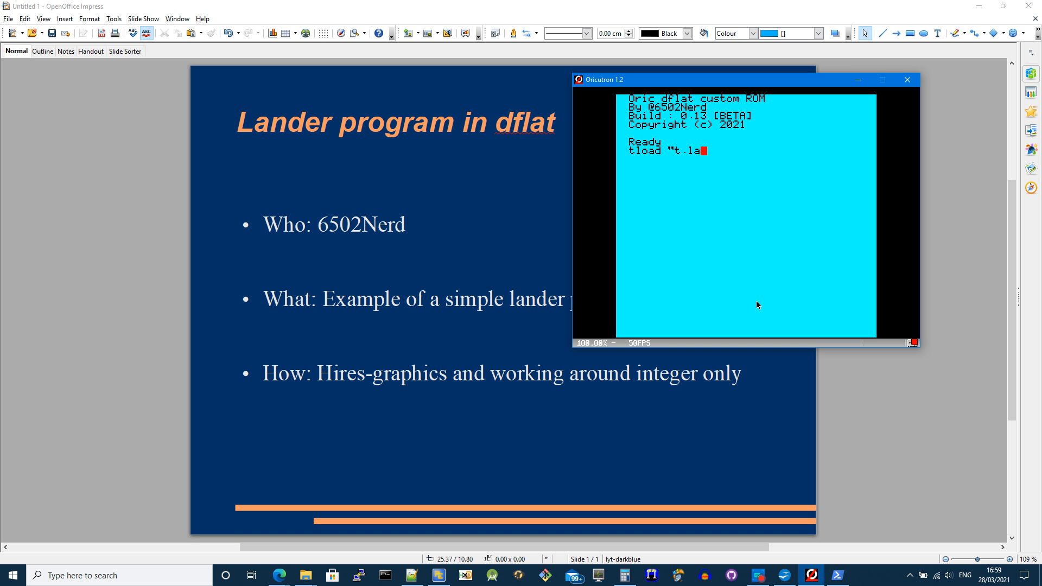
{"action": "type", "text": "nder.tap"}
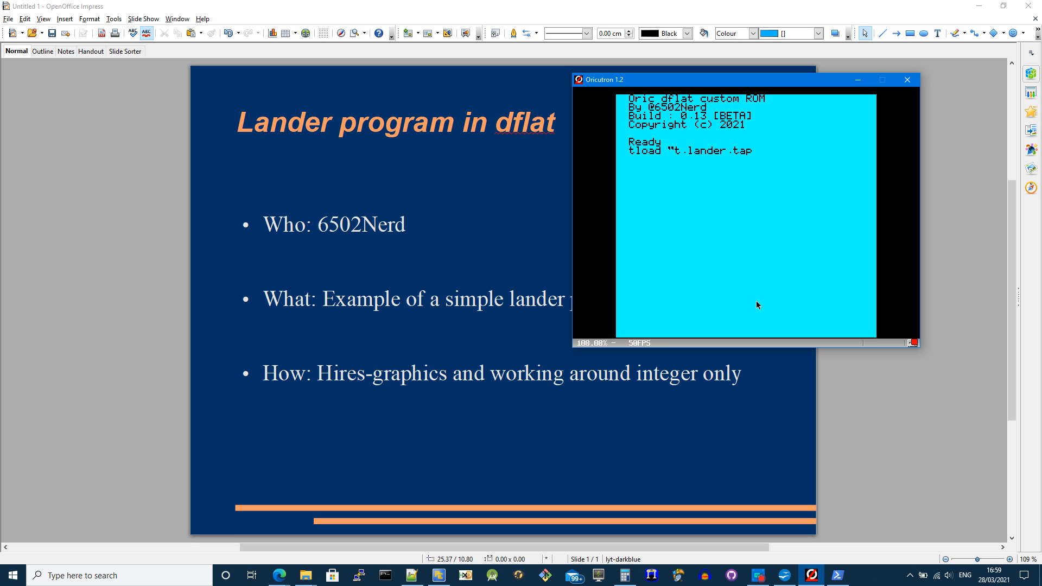
{"action": "type", "text": "\""}
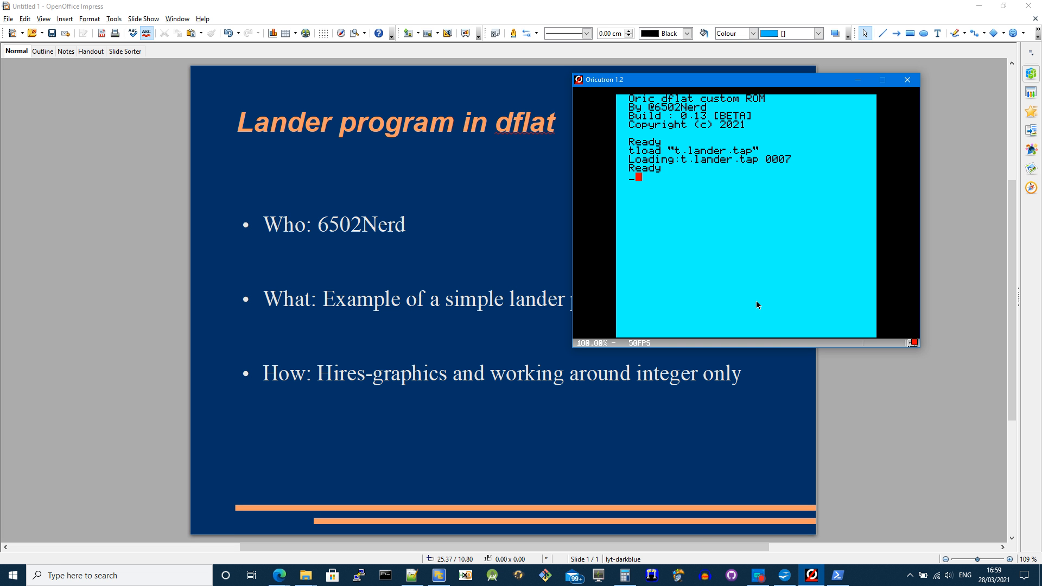
{"action": "type", "text": "start()"}
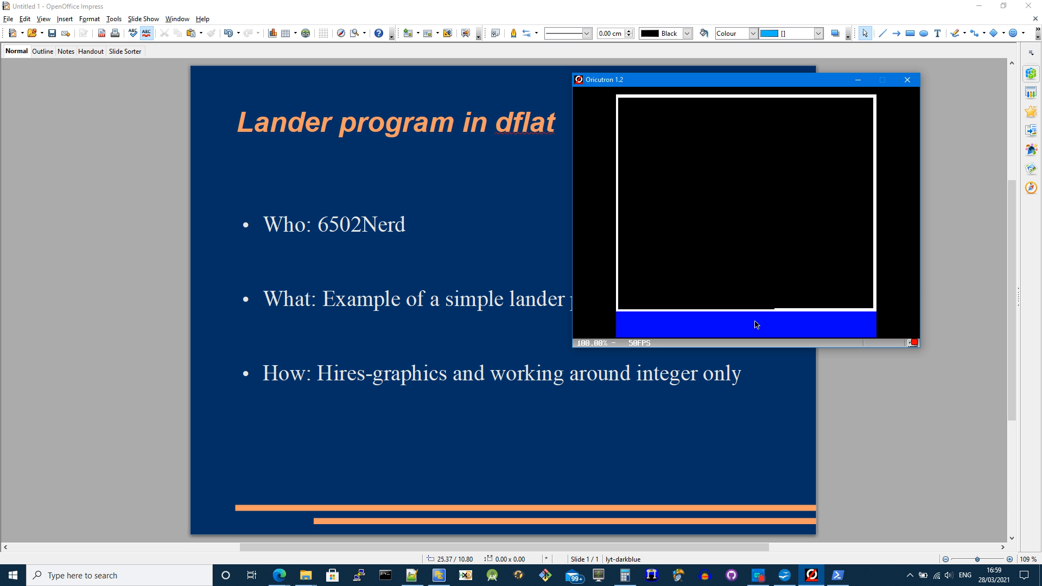
{"action": "mouse_move", "coordinate": [903, 258]}
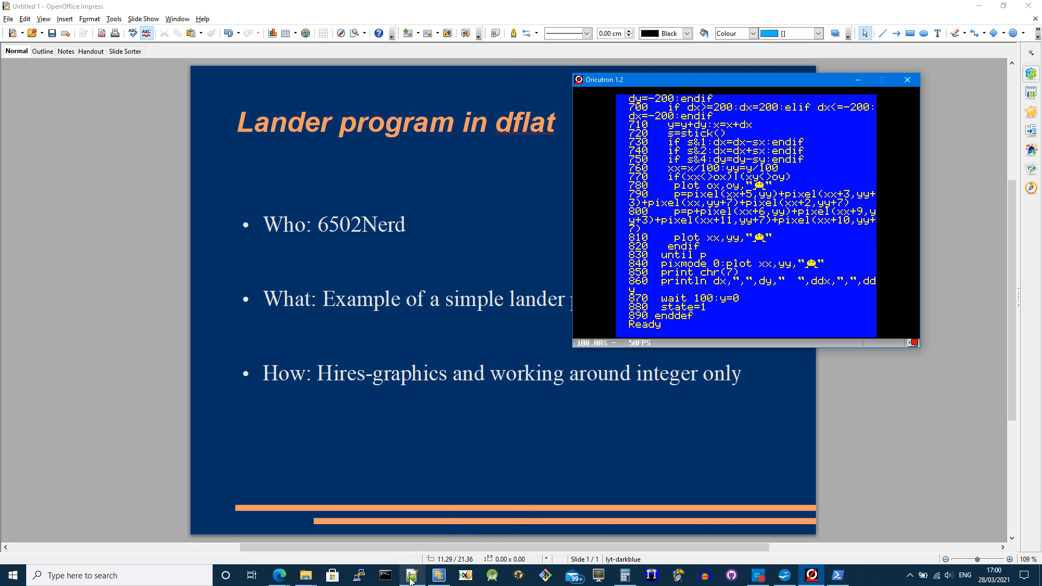
Show lander.prg's attract, initGame, drawObstacles and playGame routines, and enter a test line in Oricutron.
{"action": "left_click", "coordinate": [411, 575]}
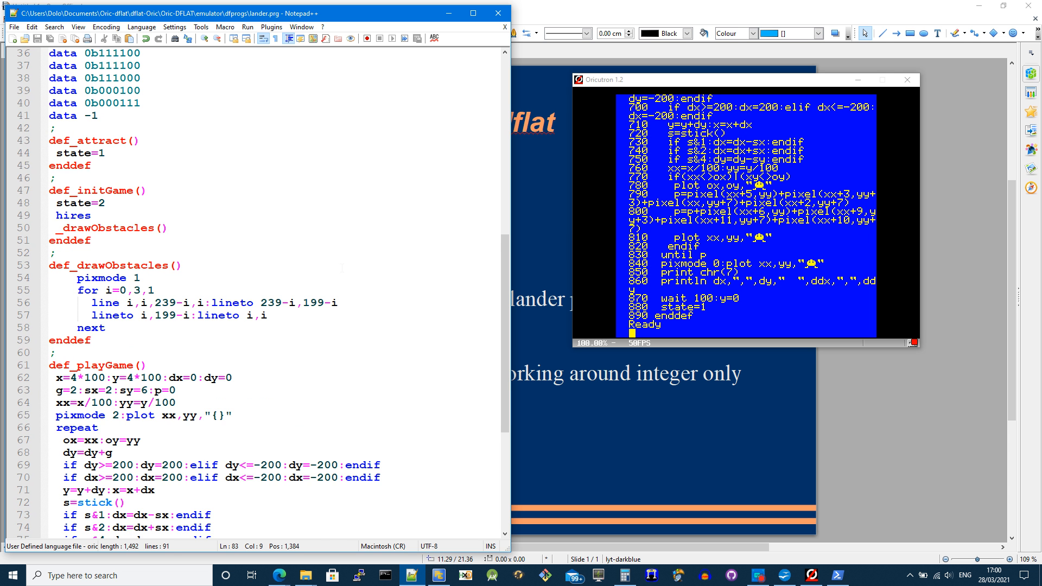
{"action": "scroll", "scroll_direction": "down", "scroll_amount": 3}
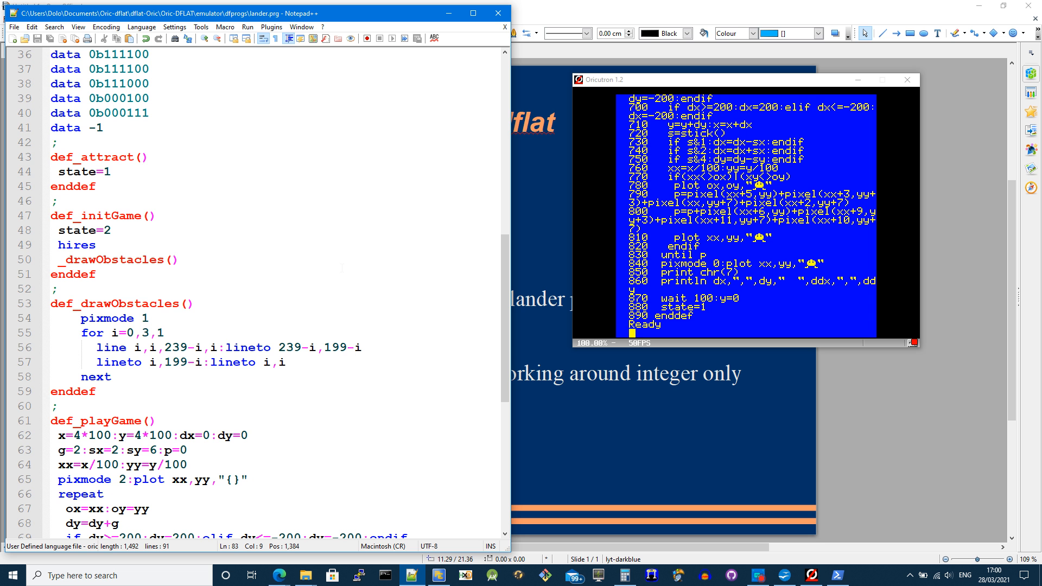
{"action": "mouse_move", "coordinate": [676, 257]}
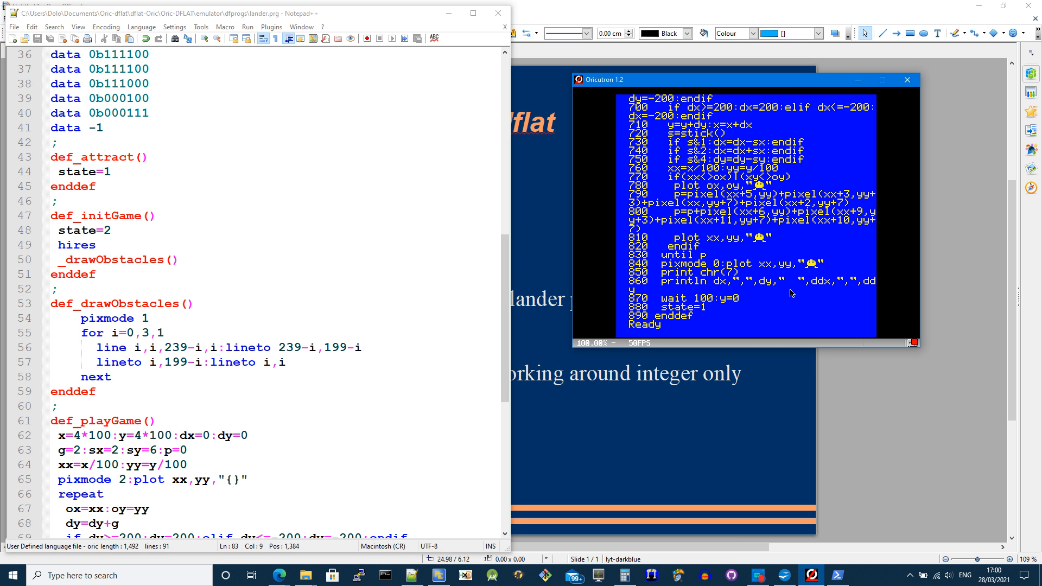
{"action": "type", "text": "djkldjldjlkjlkja"}
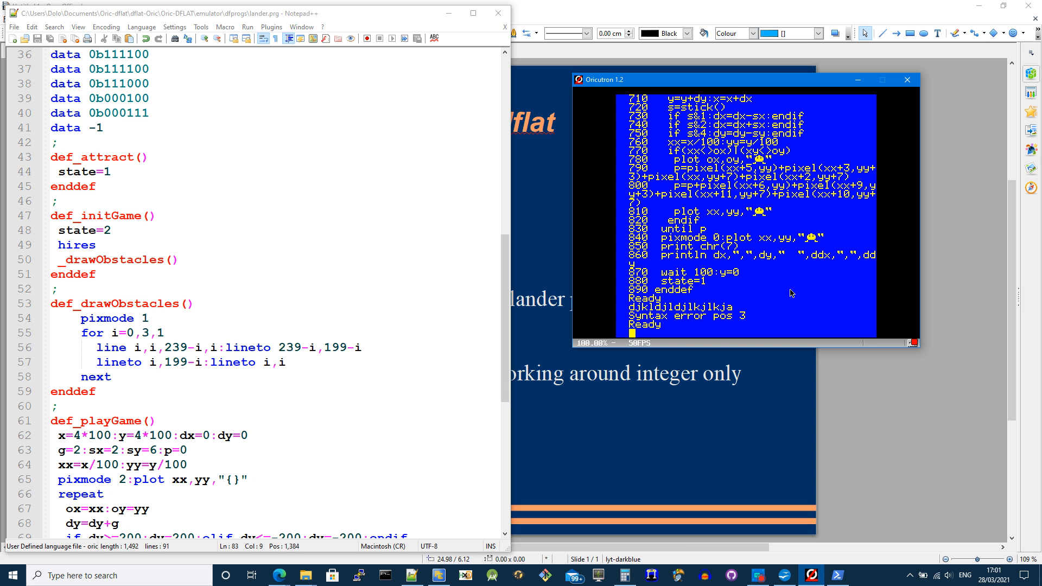
{"action": "mouse_move", "coordinate": [694, 289]}
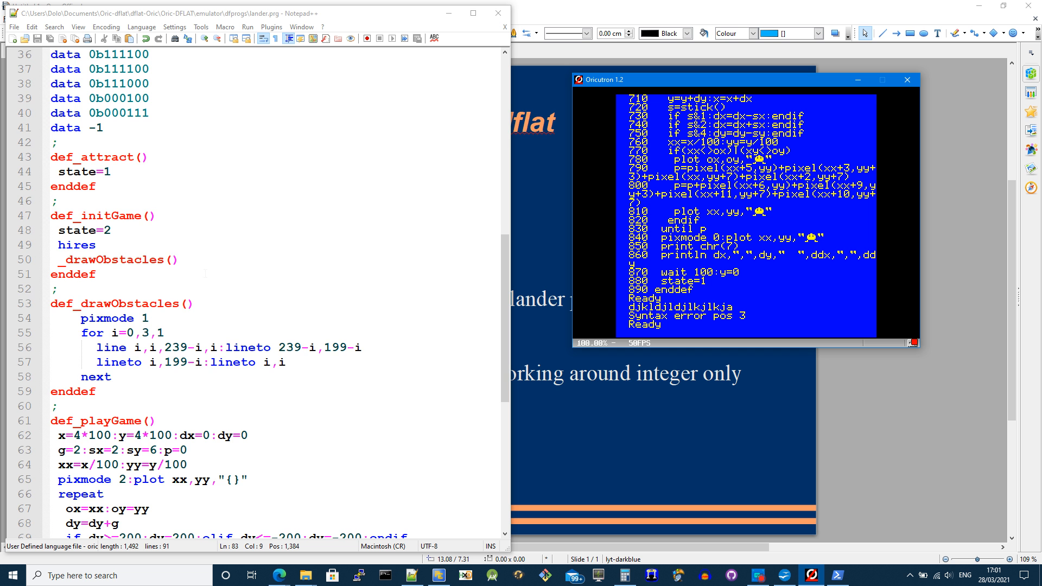
Return to the top of lander.prg and apply oric-dflat language highlighting.
{"action": "scroll", "scroll_direction": "up", "scroll_amount": 3}
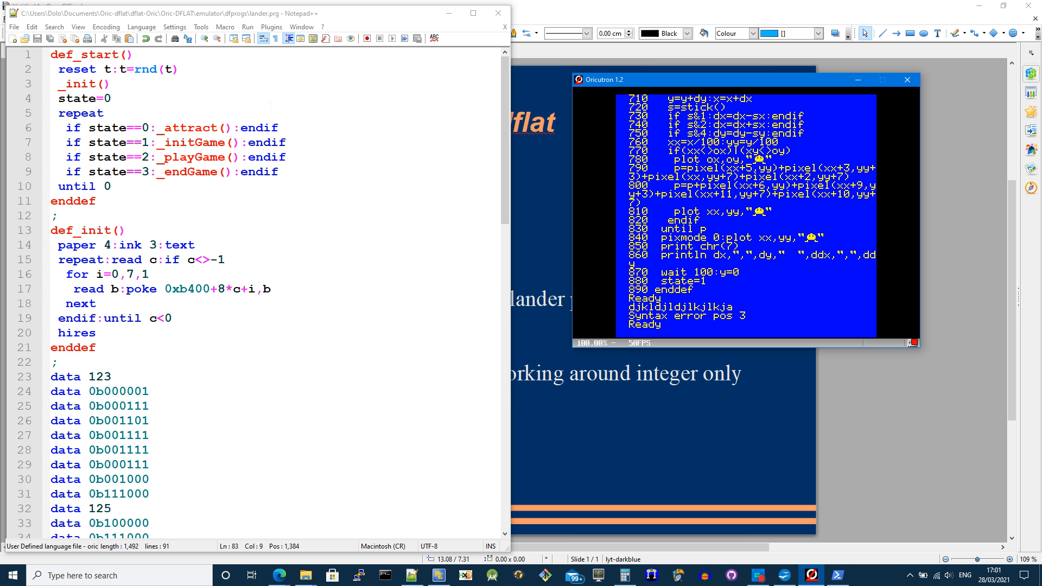
{"action": "left_click", "coordinate": [141, 26]}
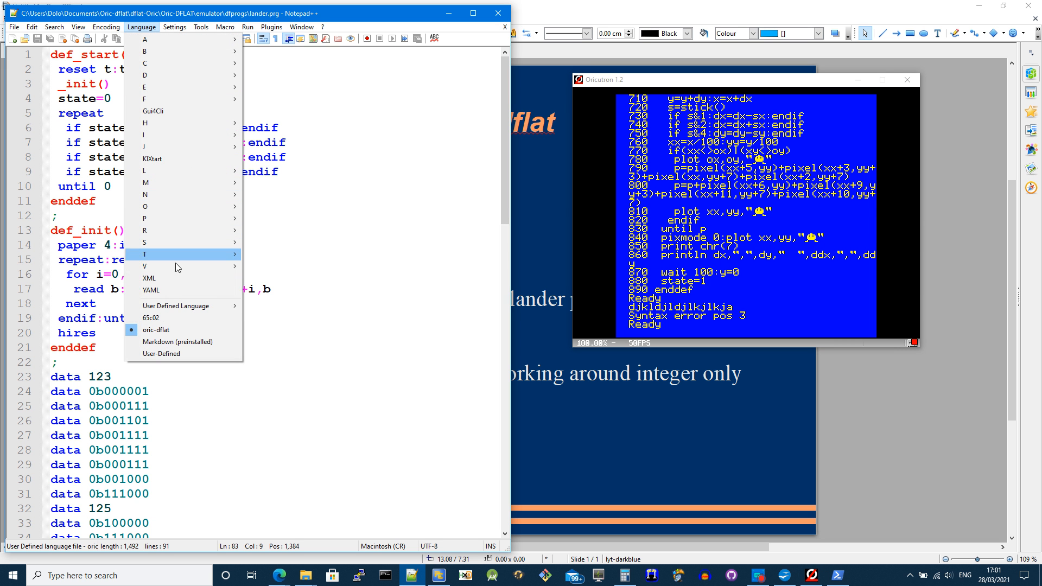
{"action": "mouse_move", "coordinate": [157, 329]}
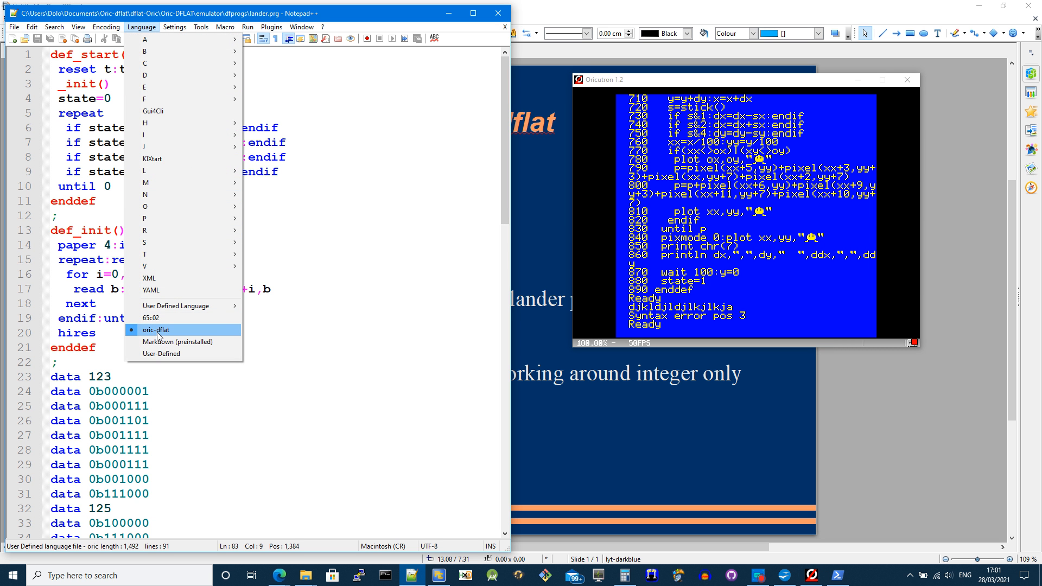
{"action": "left_click", "coordinate": [156, 329]}
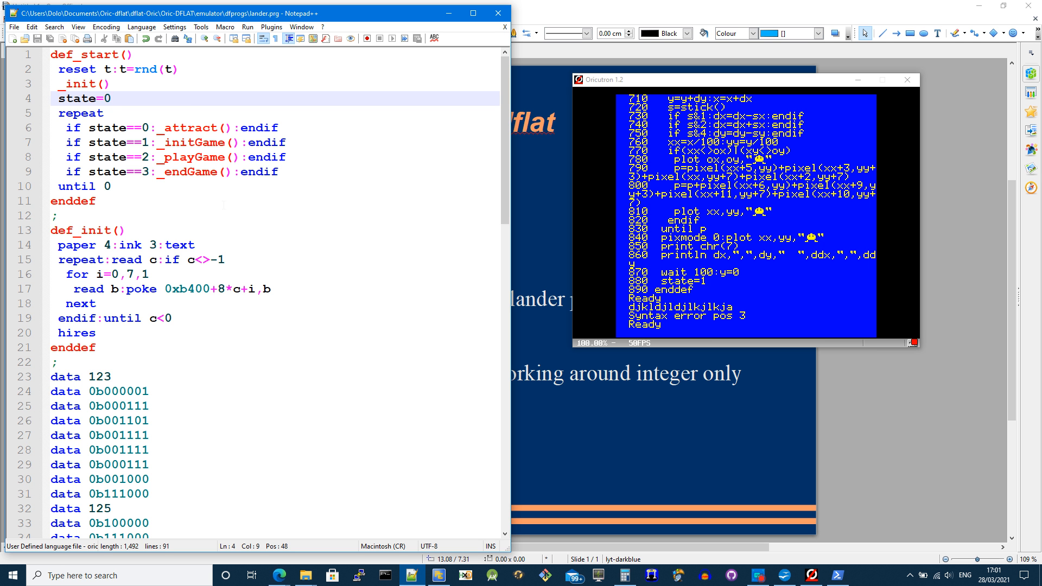
{"action": "scroll", "scroll_direction": "down", "scroll_amount": 3}
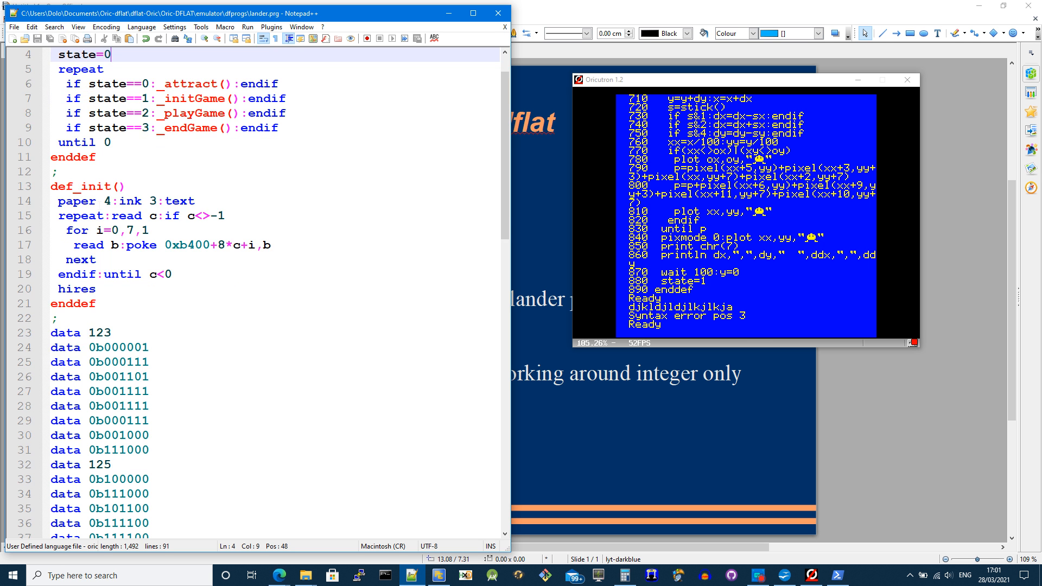
{"action": "scroll", "scroll_direction": "down", "scroll_amount": 3}
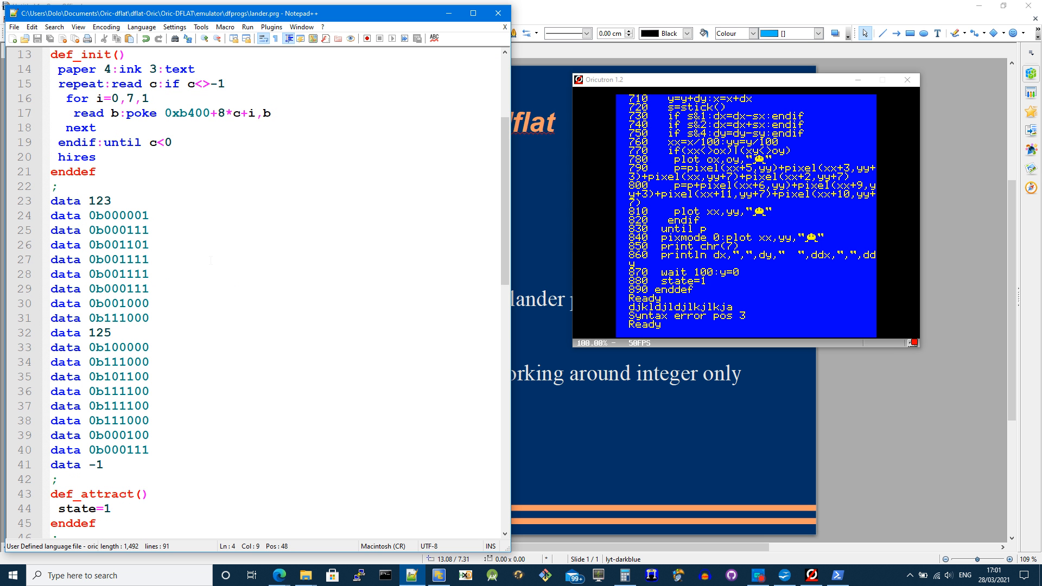
{"action": "scroll", "scroll_direction": "down", "scroll_amount": 3}
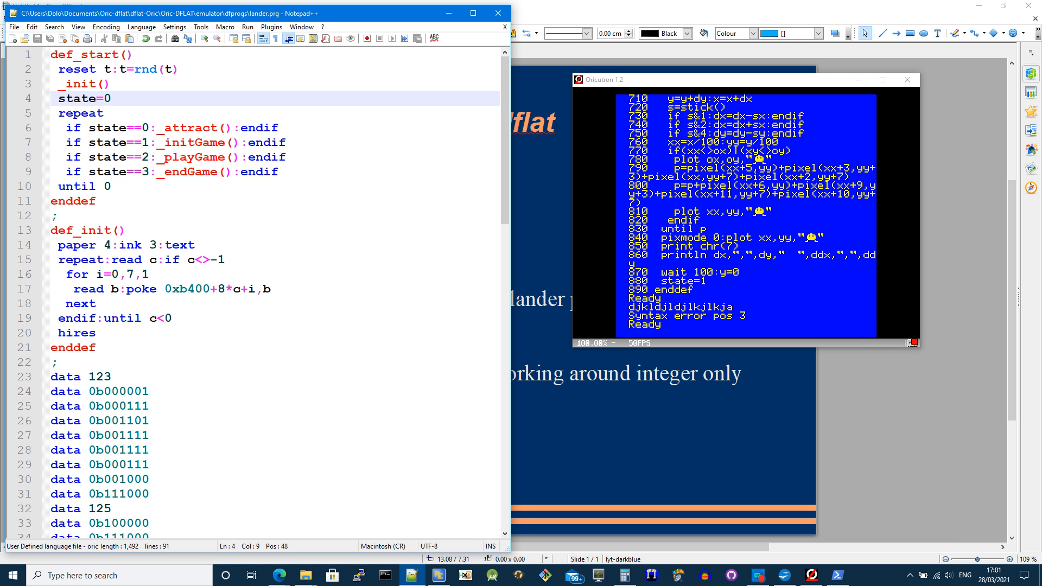
{"action": "scroll", "scroll_direction": "down", "scroll_amount": 3}
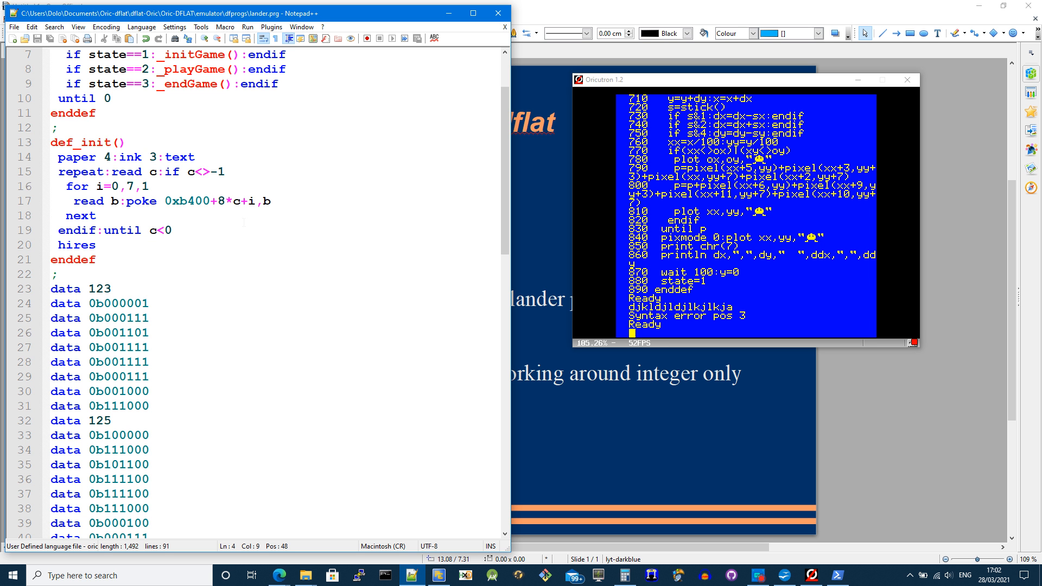
{"action": "scroll", "scroll_direction": "down", "scroll_amount": 3}
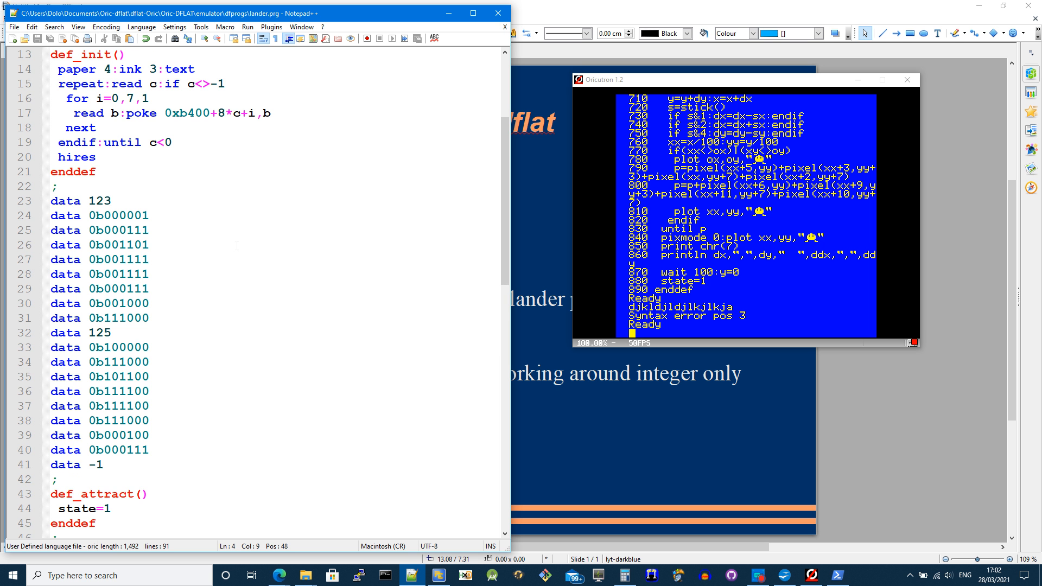
{"action": "scroll", "scroll_direction": "down", "scroll_amount": 3}
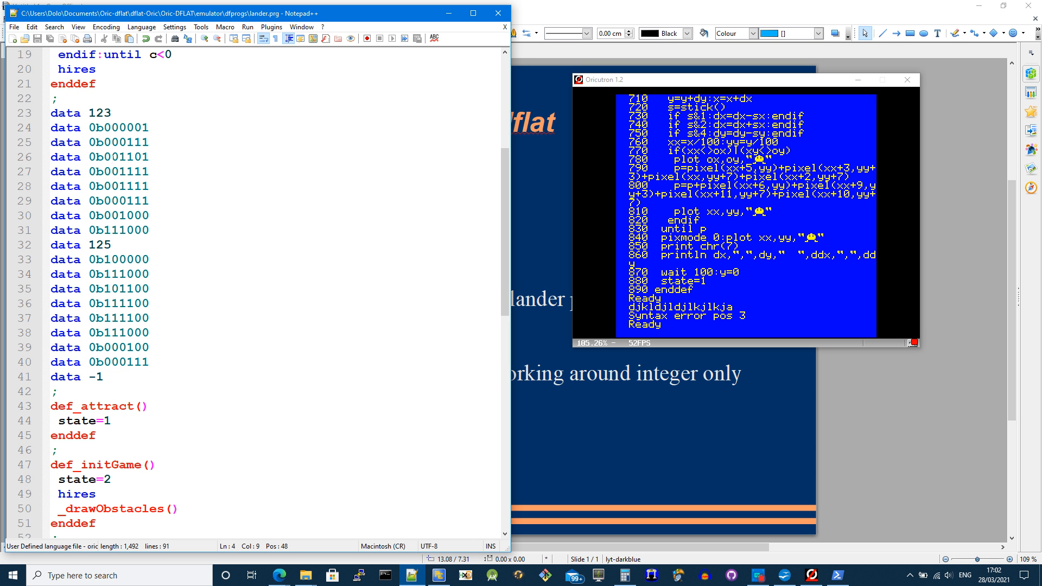
{"action": "scroll", "scroll_direction": "down", "scroll_amount": 3}
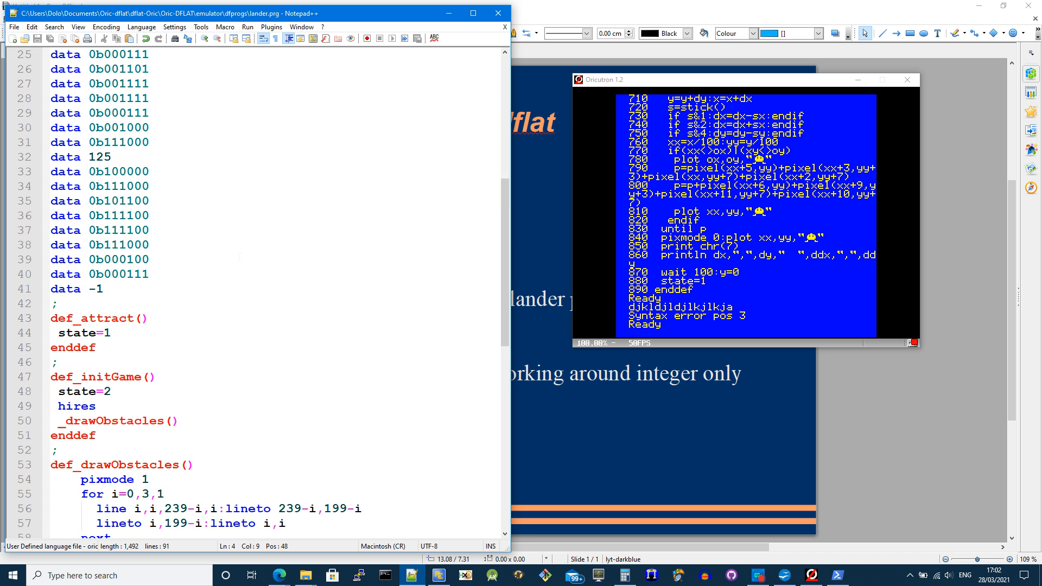
{"action": "scroll", "scroll_direction": "down", "scroll_amount": 3}
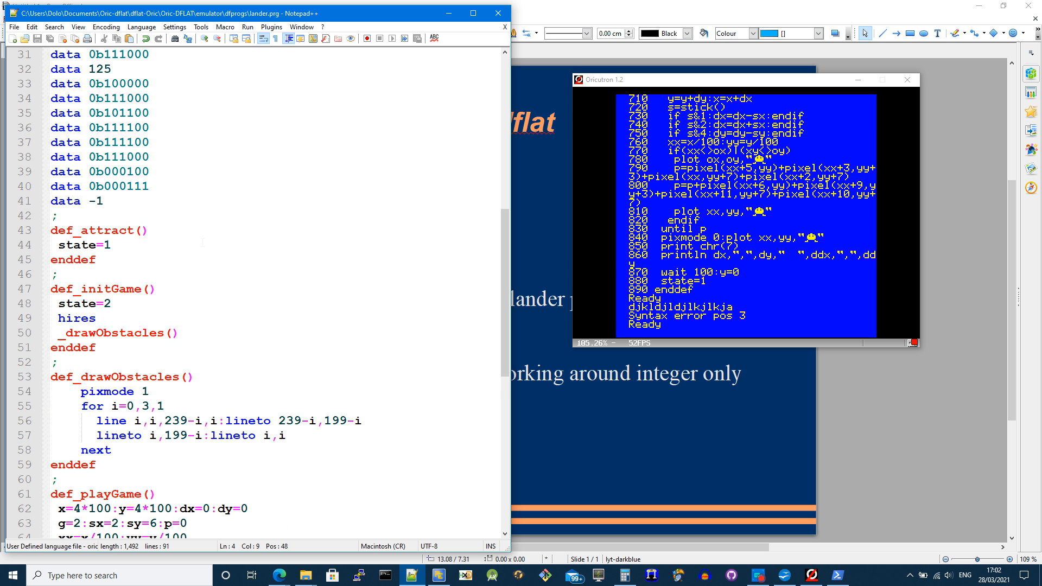
{"action": "scroll", "scroll_direction": "down", "scroll_amount": 3}
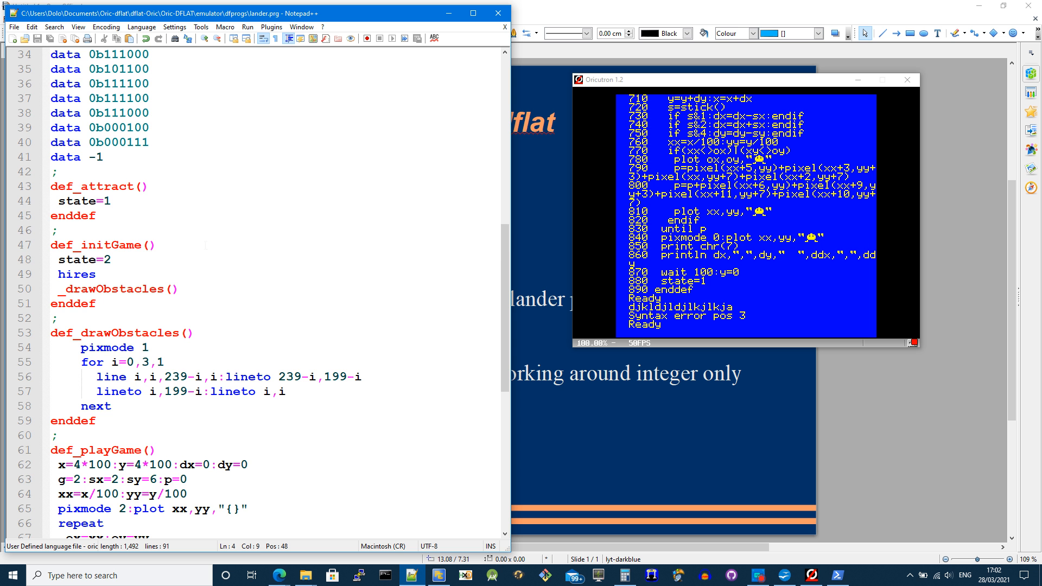
{"action": "scroll", "scroll_direction": "down", "scroll_amount": 3}
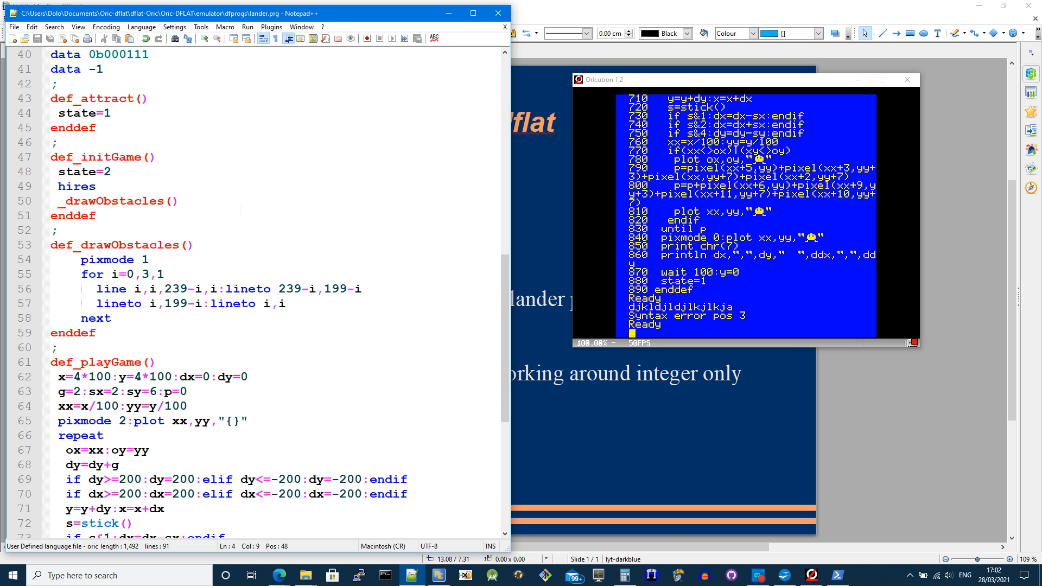
{"action": "scroll", "scroll_direction": "down", "scroll_amount": 3}
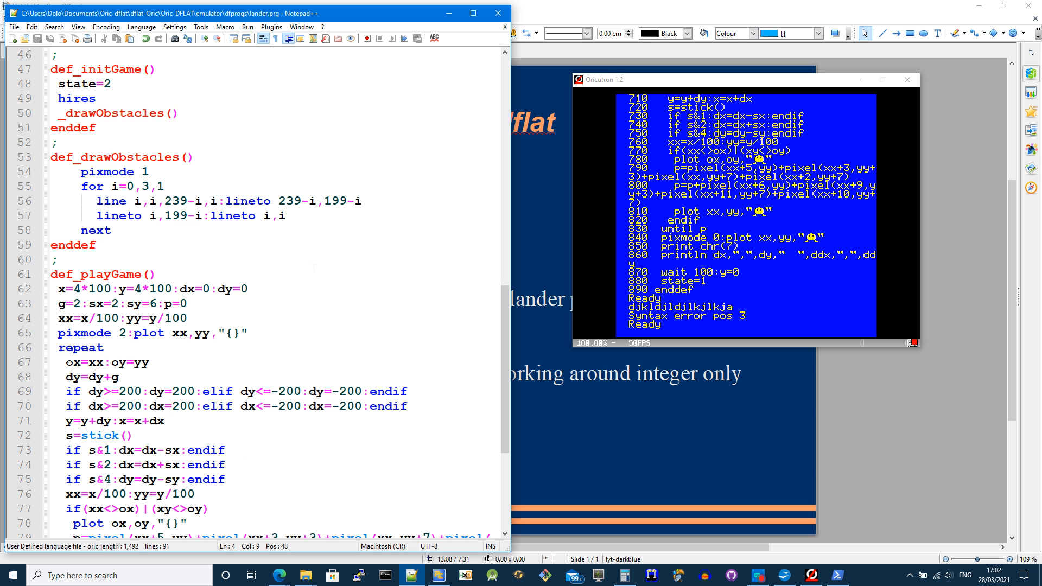
{"action": "scroll", "scroll_direction": "down", "scroll_amount": 3}
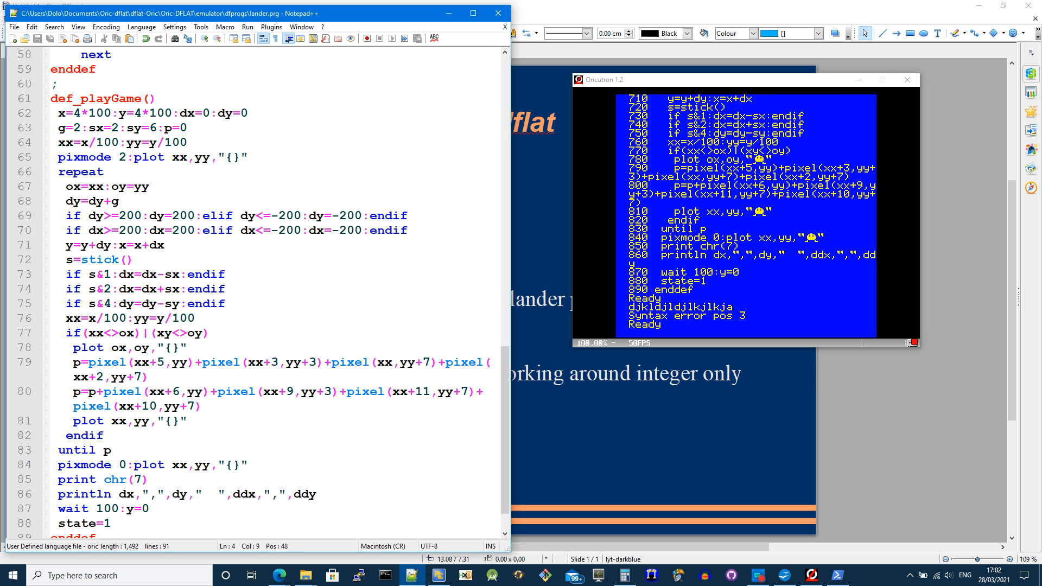
{"action": "triple_click", "coordinate": [147, 113]}
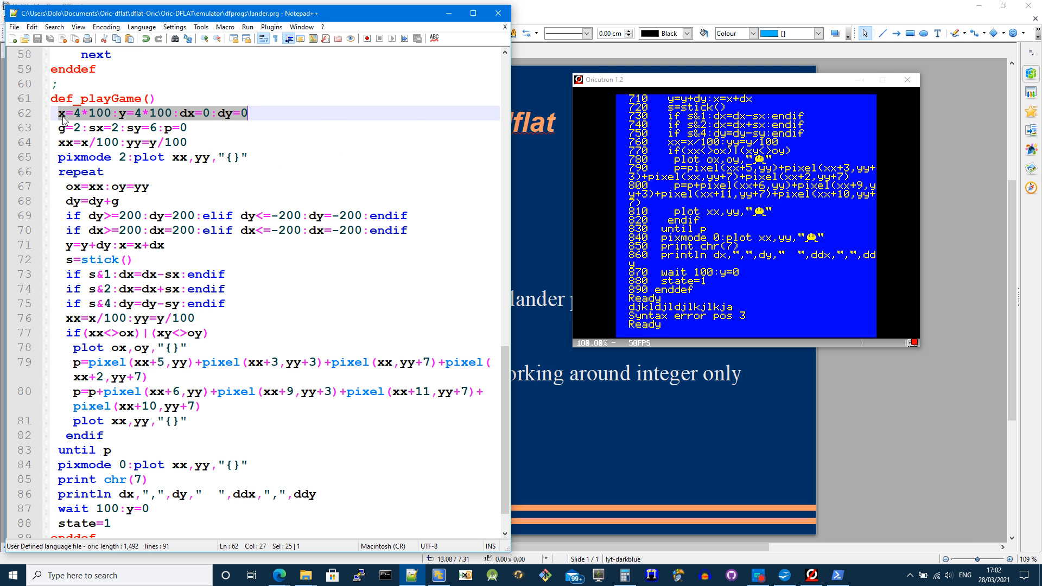
{"action": "mouse_move", "coordinate": [97, 122]}
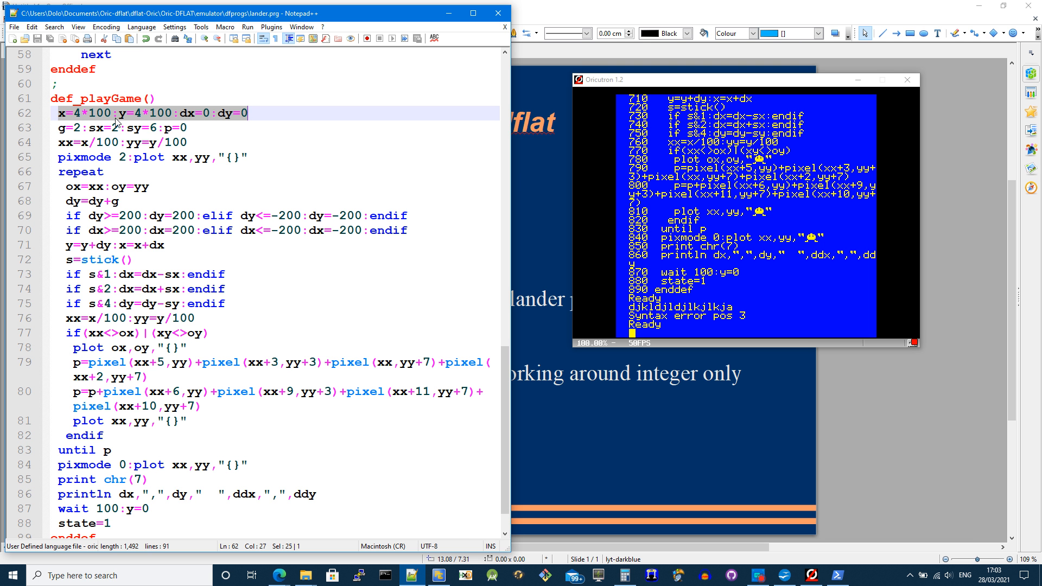
{"action": "left_click", "coordinate": [123, 127]}
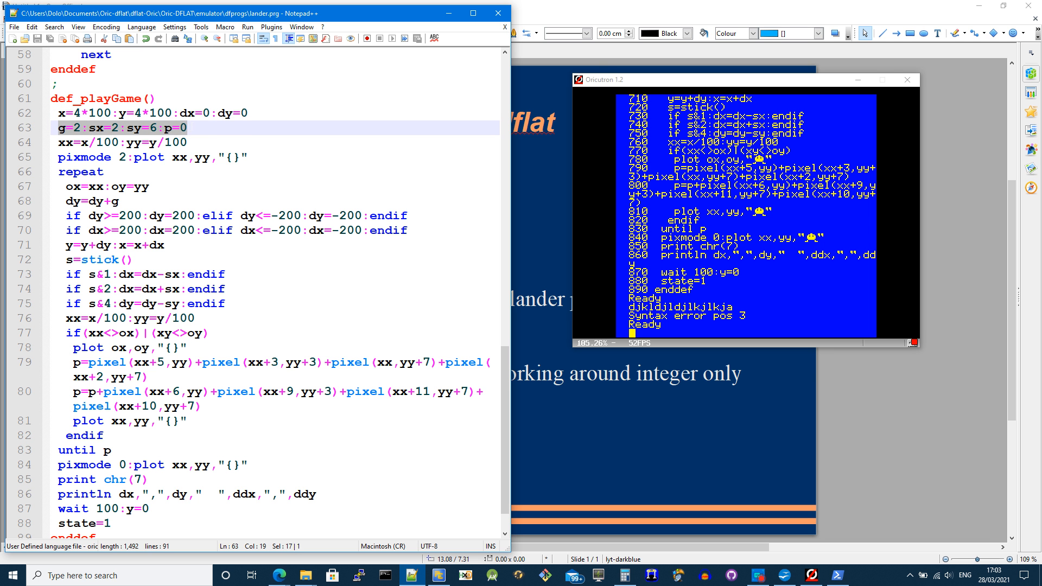
{"action": "mouse_move", "coordinate": [73, 135]}
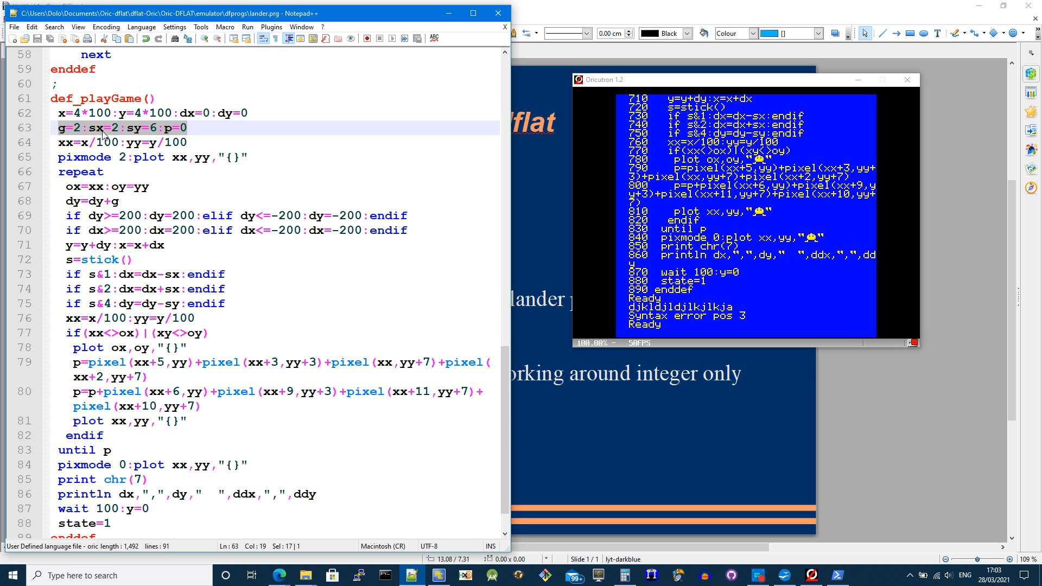
{"action": "mouse_move", "coordinate": [117, 138]}
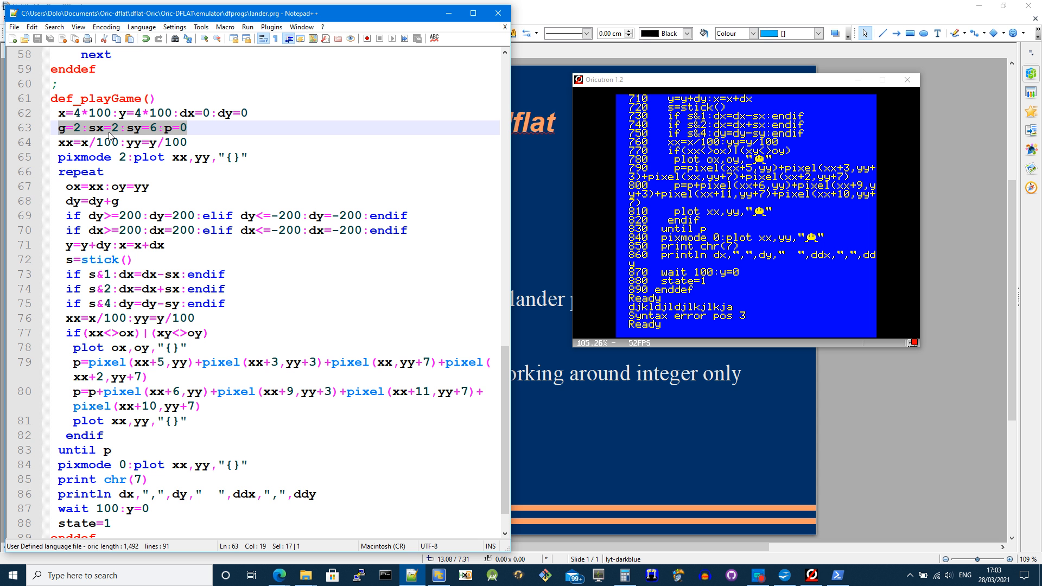
{"action": "mouse_move", "coordinate": [155, 136]}
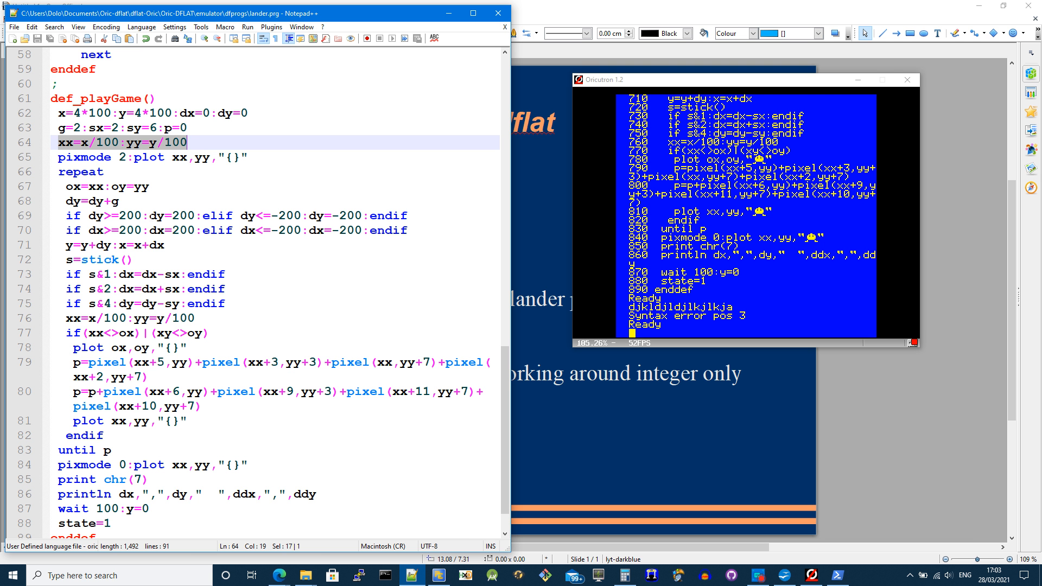
{"action": "left_click", "coordinate": [103, 172]}
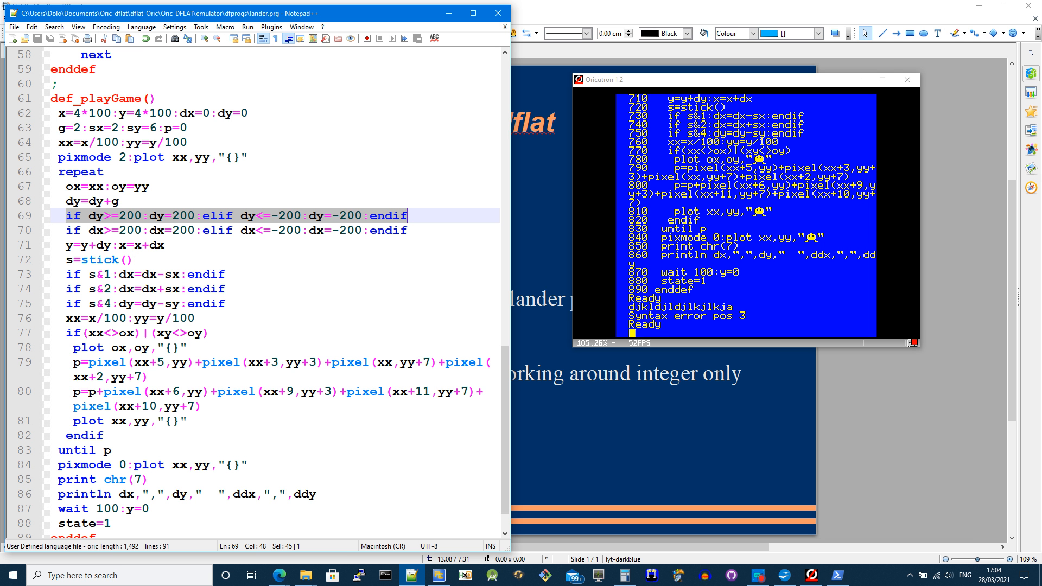
{"action": "left_click", "coordinate": [233, 230]}
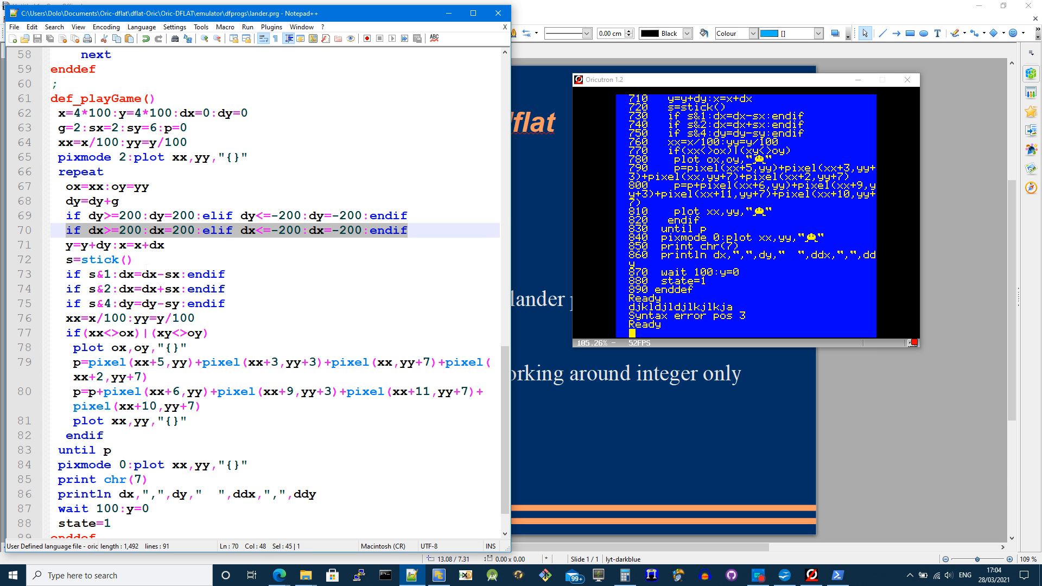
{"action": "left_click", "coordinate": [116, 245]}
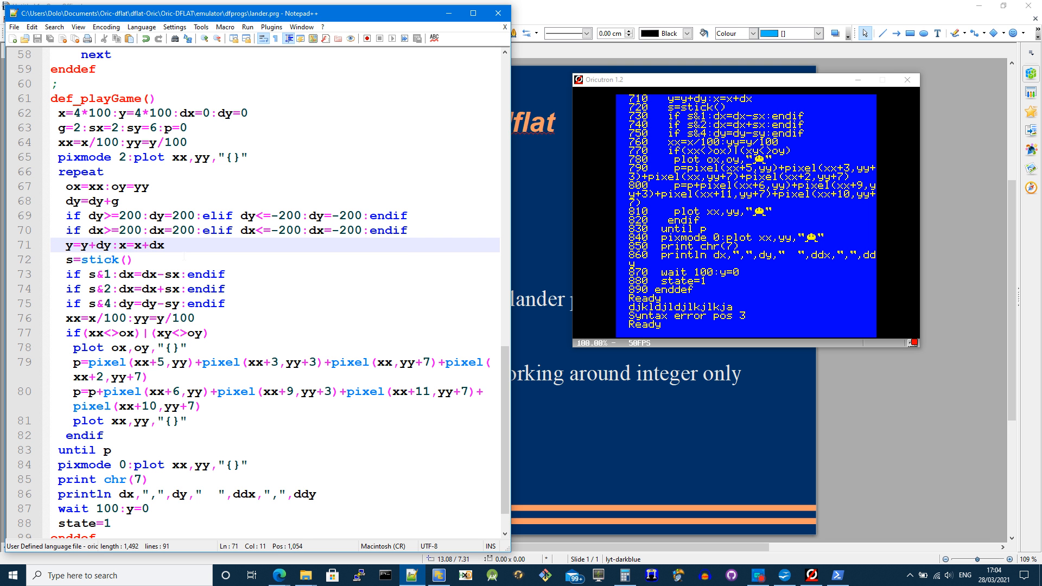
{"action": "scroll", "scroll_direction": "down", "scroll_amount": 3}
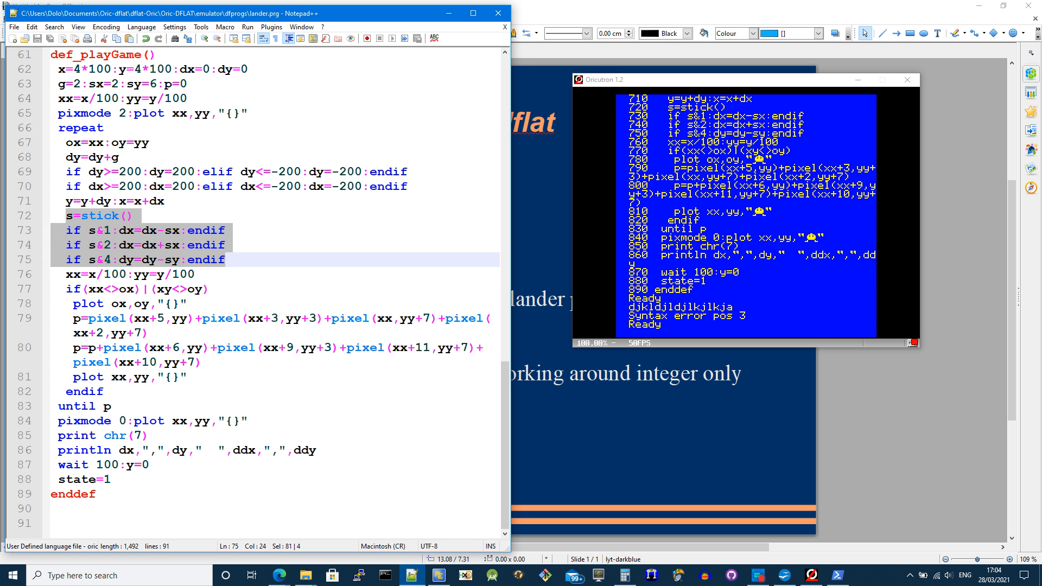
{"action": "left_click", "coordinate": [133, 273]}
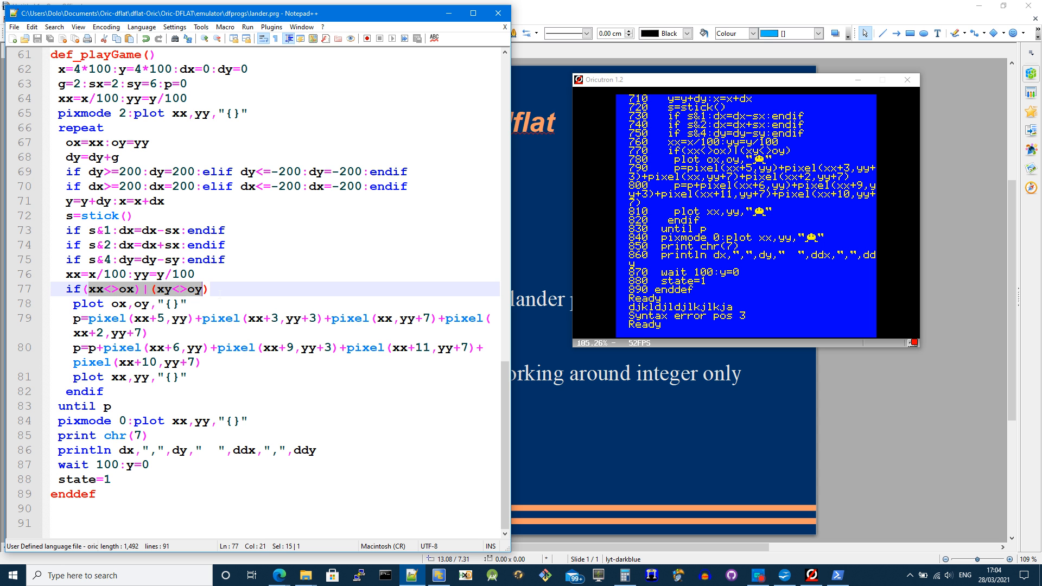
{"action": "left_click", "coordinate": [133, 304]}
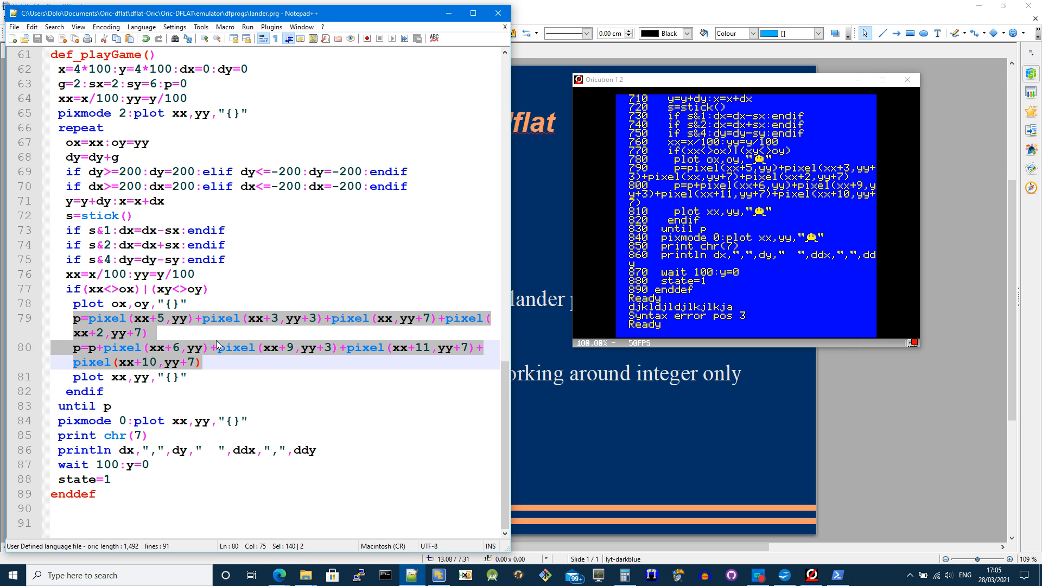
{"action": "mouse_move", "coordinate": [424, 322]}
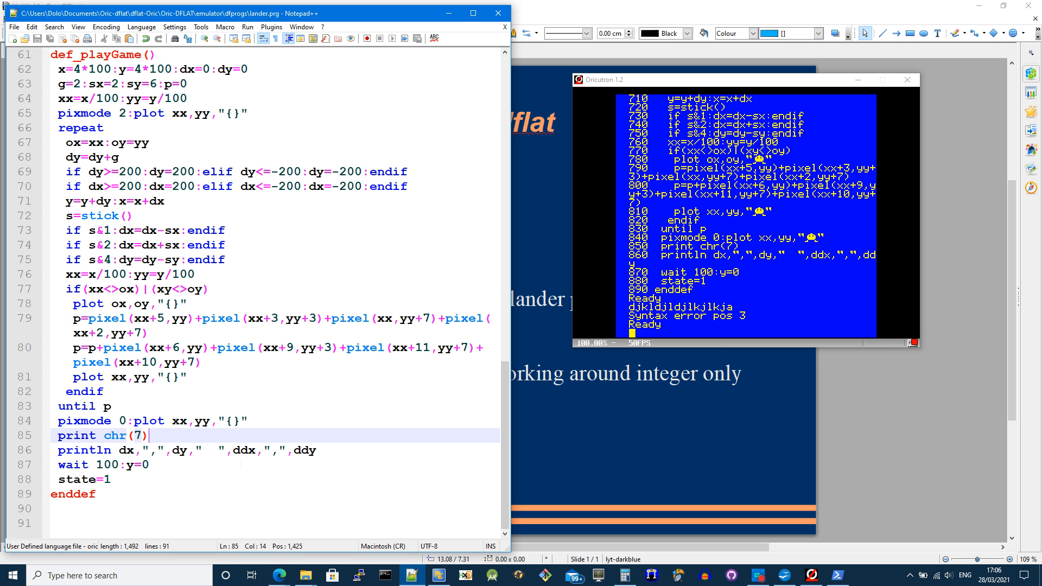
Trim playGame's println debug line to print only dx and dy.
{"action": "left_click", "coordinate": [319, 450]}
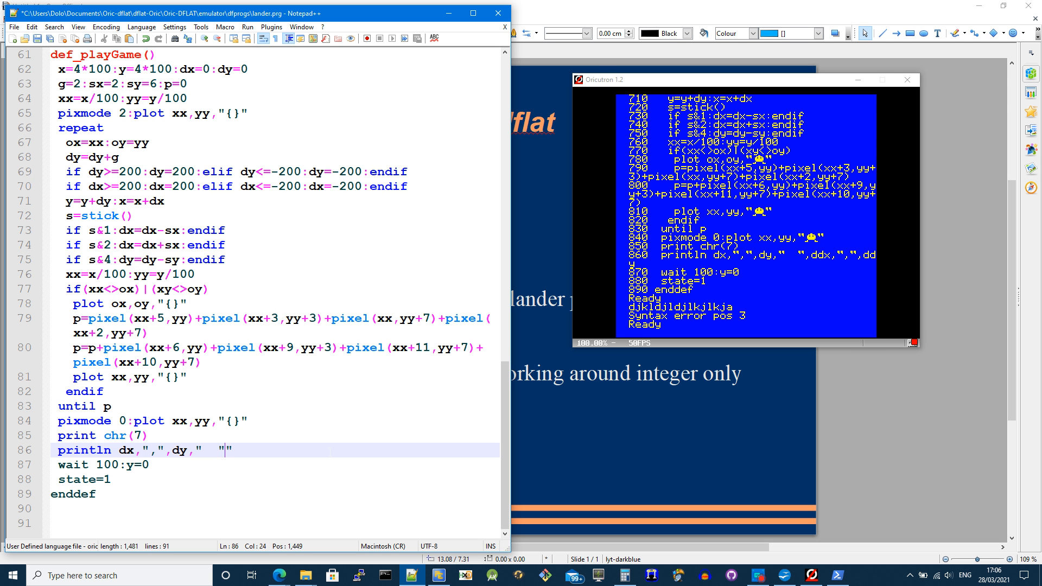
{"action": "key", "text": "backspace"}
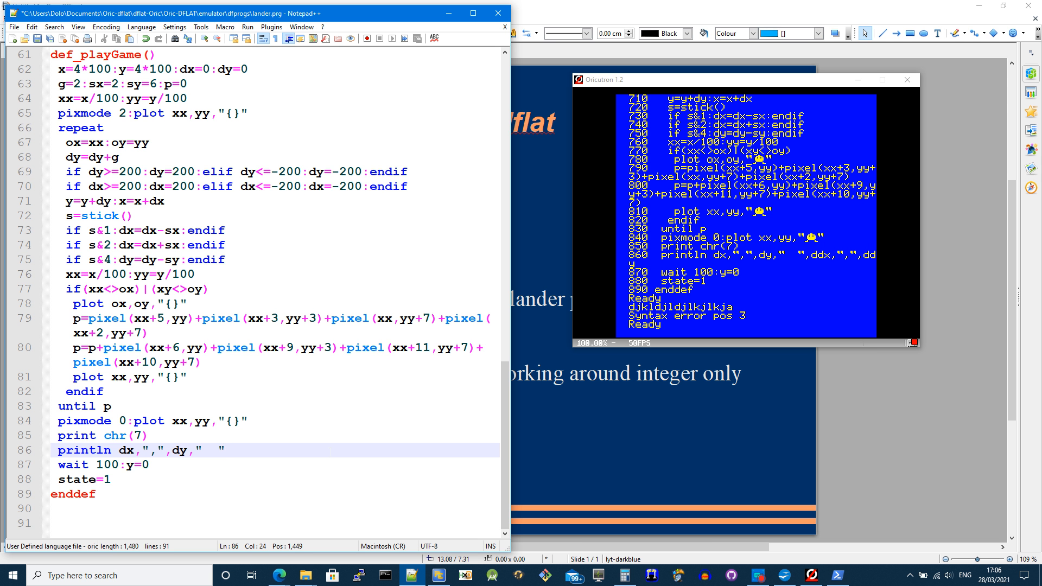
{"action": "left_click", "coordinate": [100, 479]}
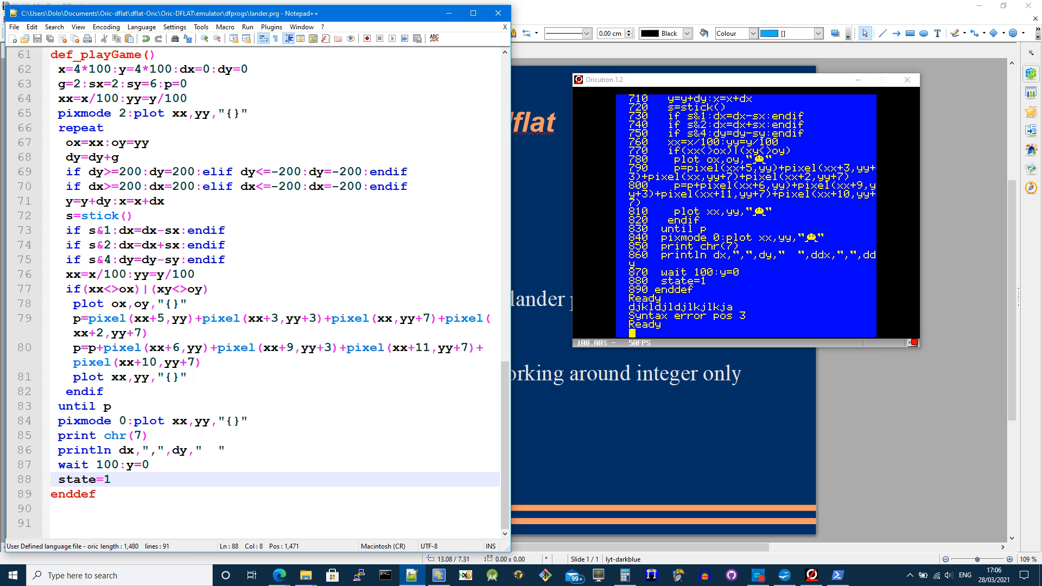
{"action": "scroll", "scroll_direction": "up", "scroll_amount": 3}
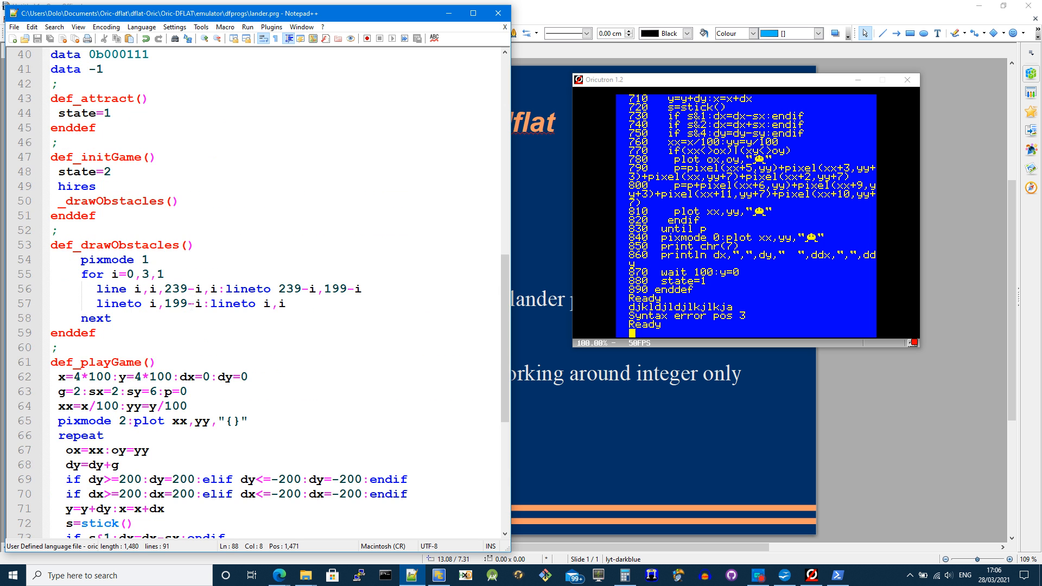
Enter the PowerShell command .\dftxt2tap -l dfprogs\lander.prg tapes\t.lander.tap.
{"action": "scroll", "scroll_direction": "down", "scroll_amount": 3}
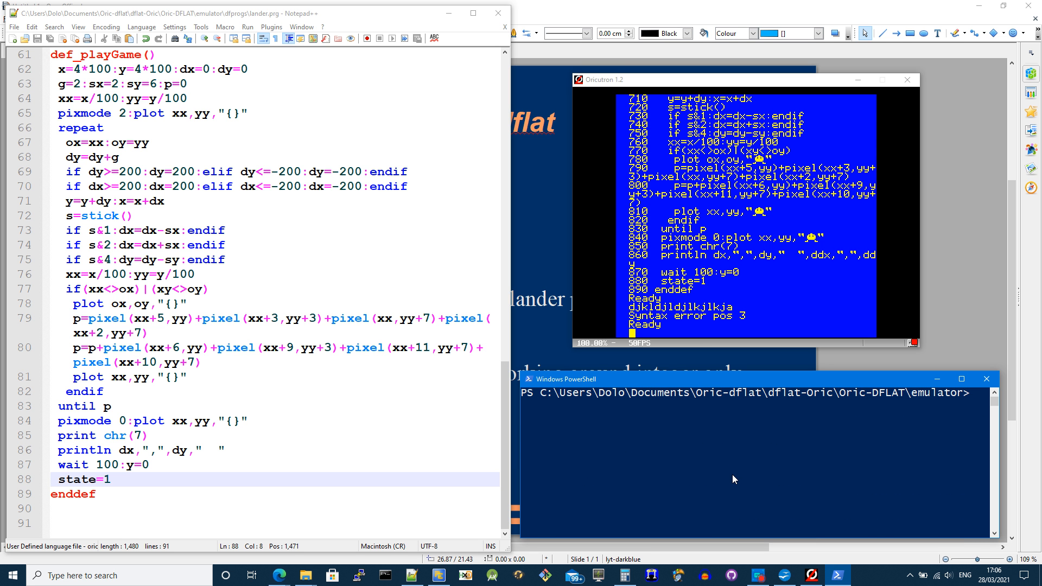
{"action": "type", "text": ".\\dftxt2tap -l dfprogs\\lander.prg tapes\\t.lander.tap"}
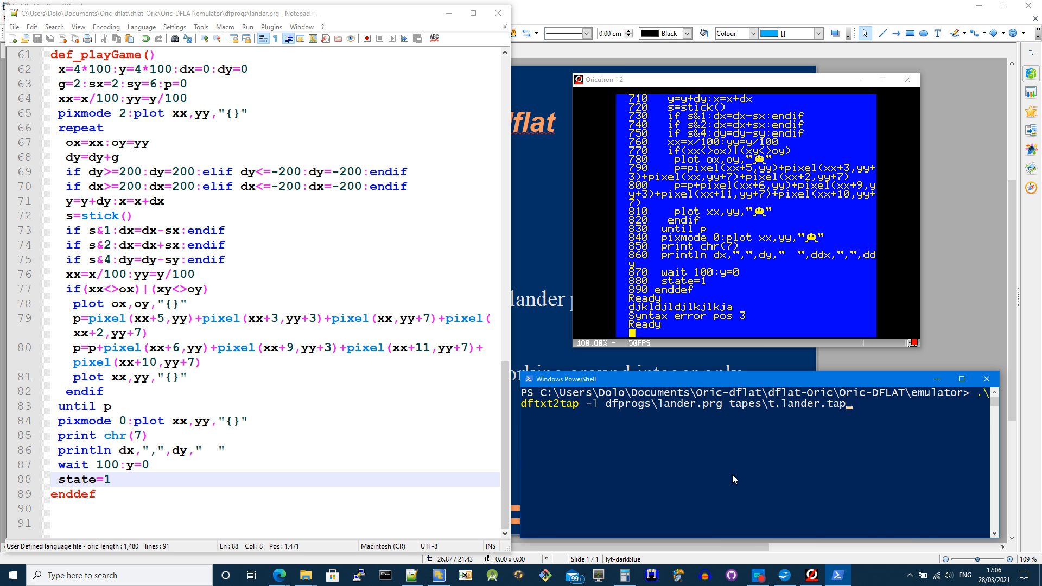
{"action": "mouse_move", "coordinate": [531, 414]}
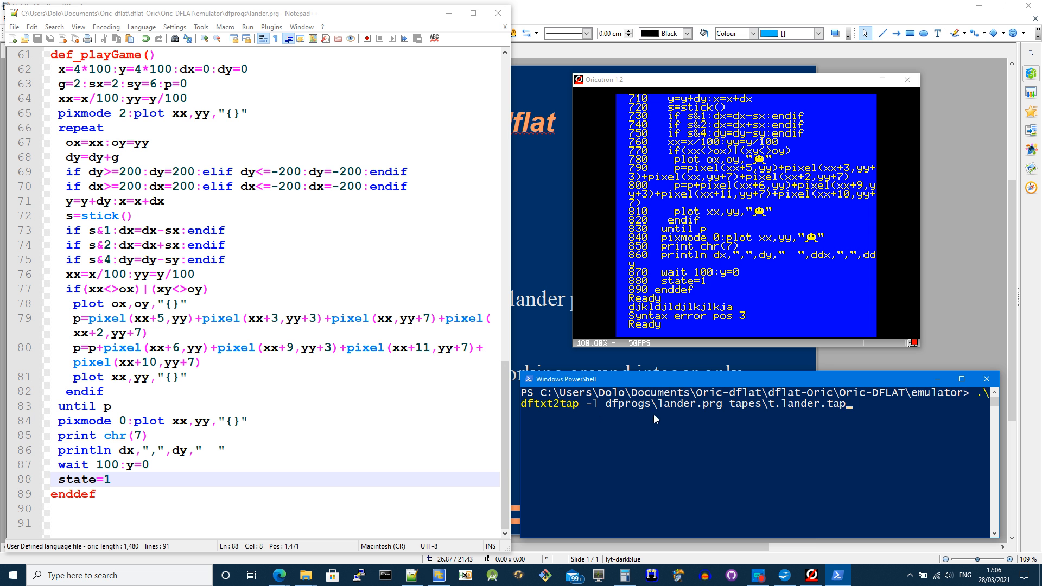
{"action": "mouse_move", "coordinate": [718, 417]}
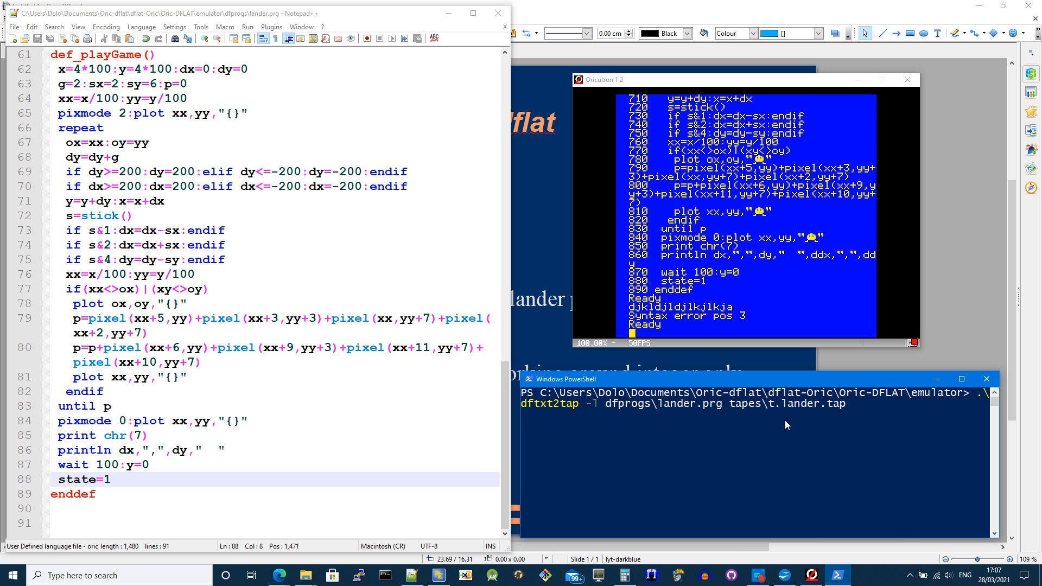
{"action": "mouse_move", "coordinate": [842, 416]}
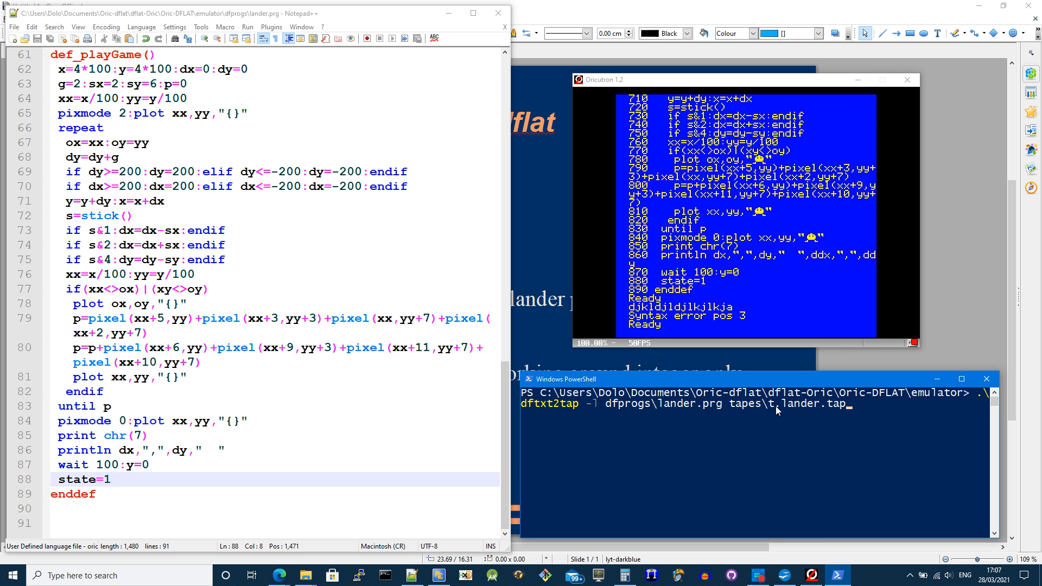
{"action": "mouse_move", "coordinate": [791, 417]}
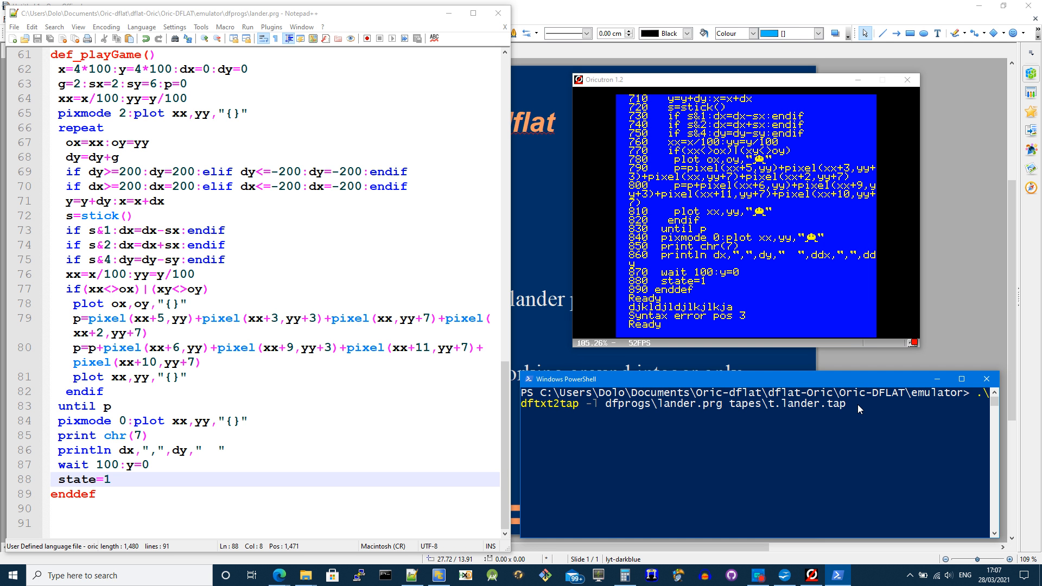
Run the dftxt2tap conversion, reload t.lander.tap in Oricutron, and type _start().
{"action": "key", "text": "Return"}
{"action": "type", "text": "tload \"t."}
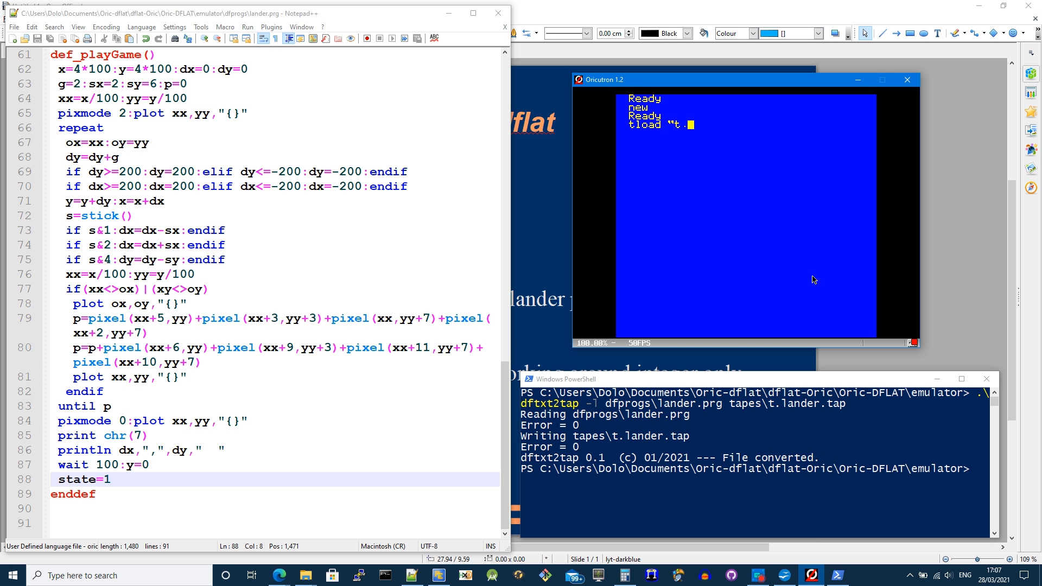
{"action": "type", "text": "lander"}
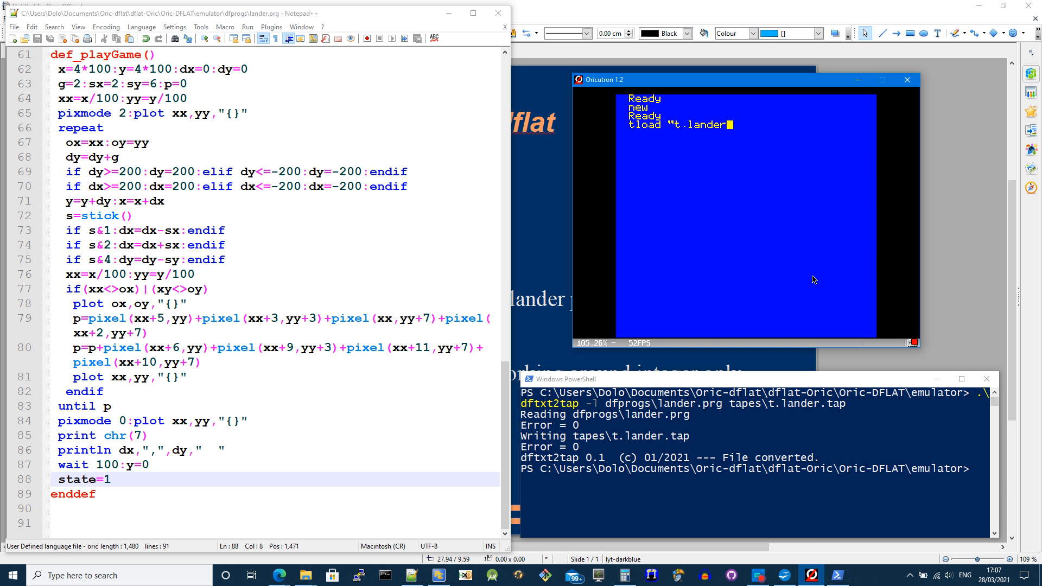
{"action": "type", "text": ".tap\""}
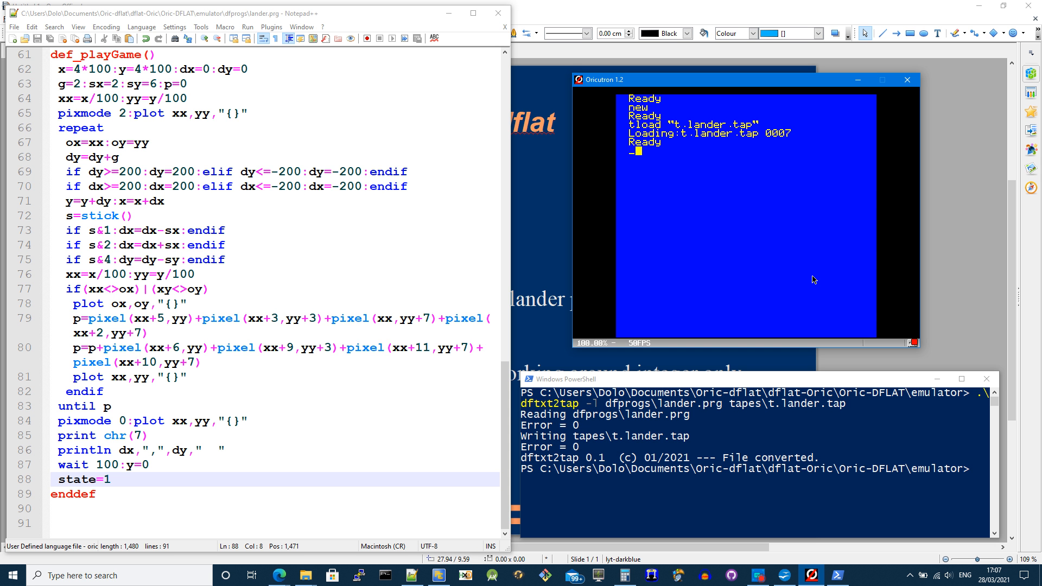
{"action": "type", "text": "_start()"}
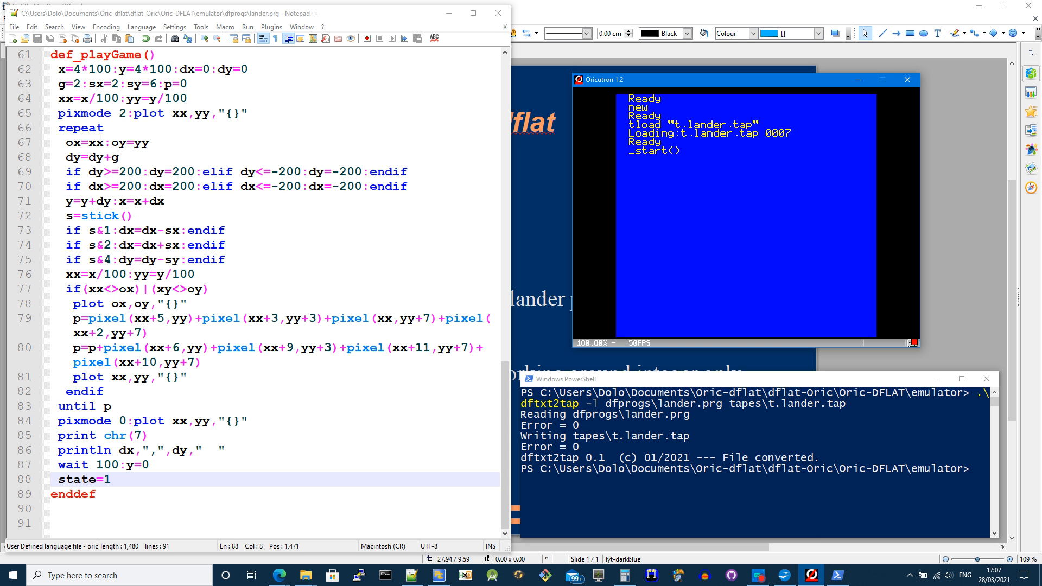
{"action": "mouse_move", "coordinate": [762, 191]}
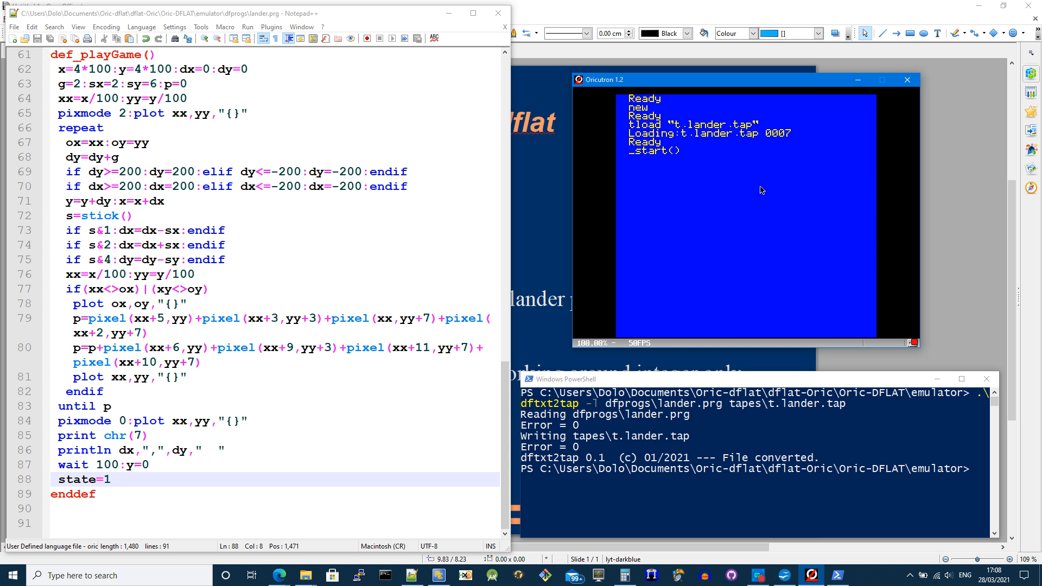